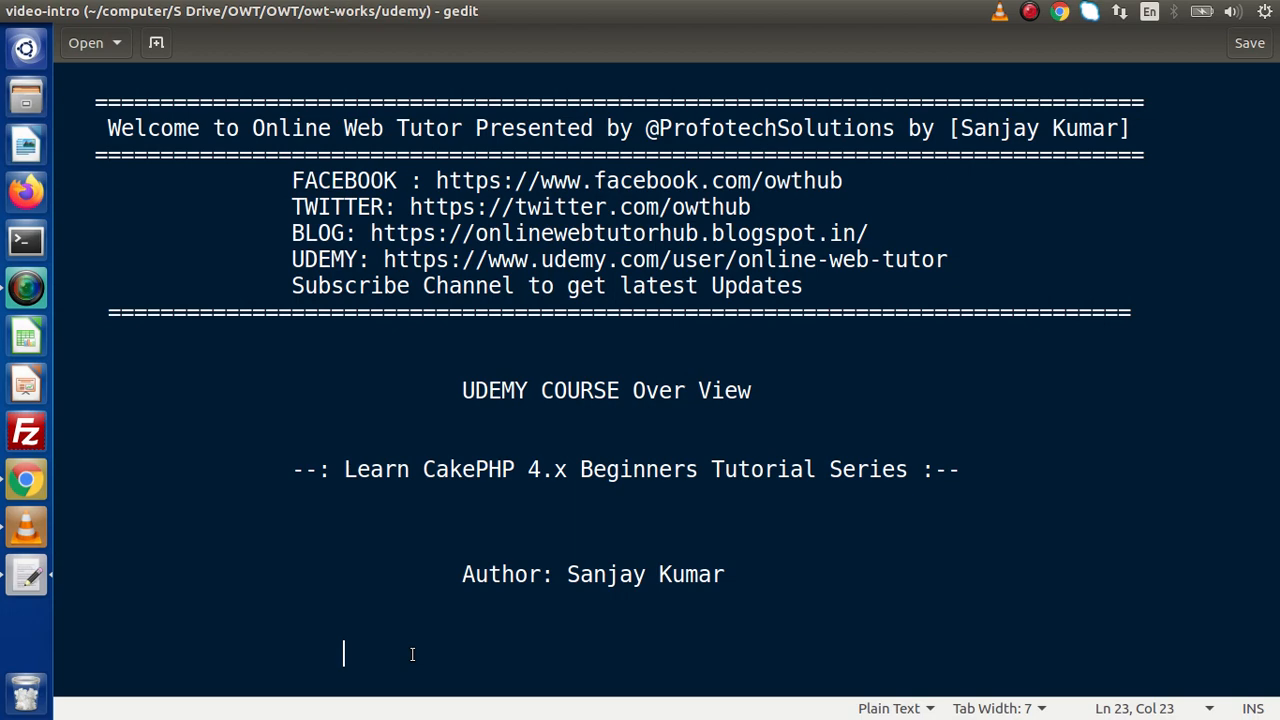
mouse_move(165, 525)
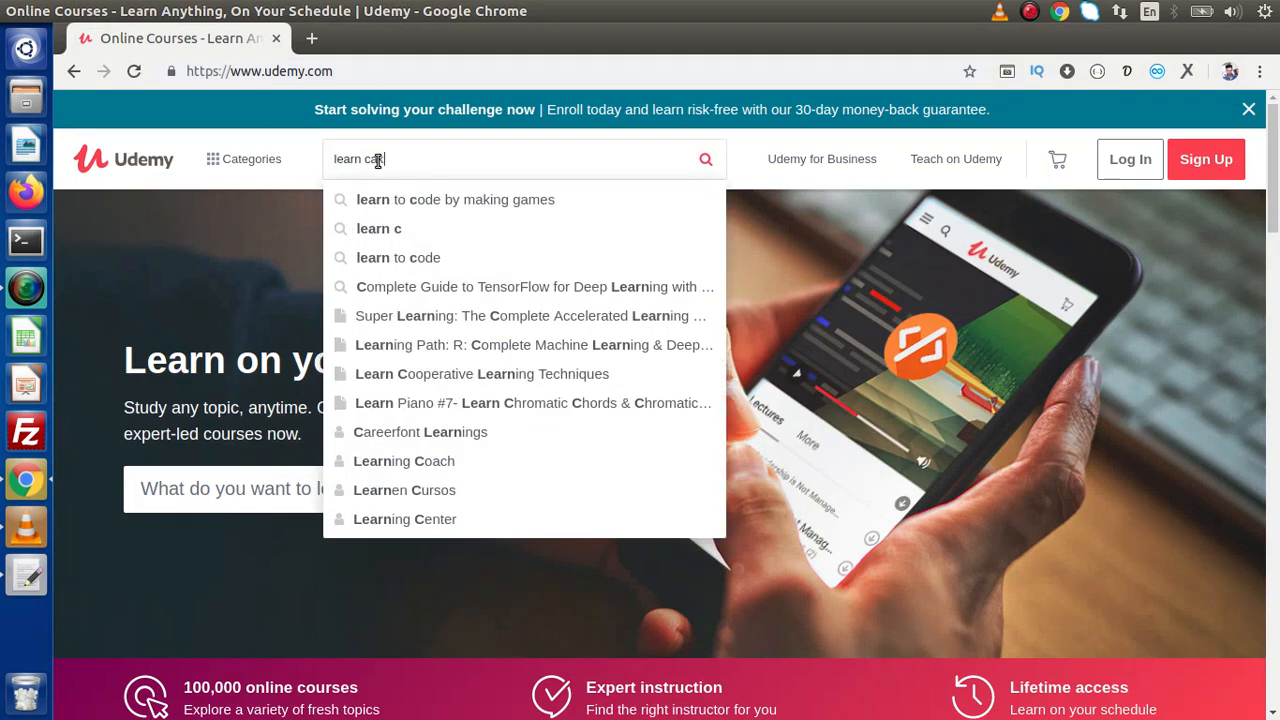
Search Udemy for 'learn cakephp' and open the Learn CakePHP 4.x Beginners to Advance course
type("akephp")
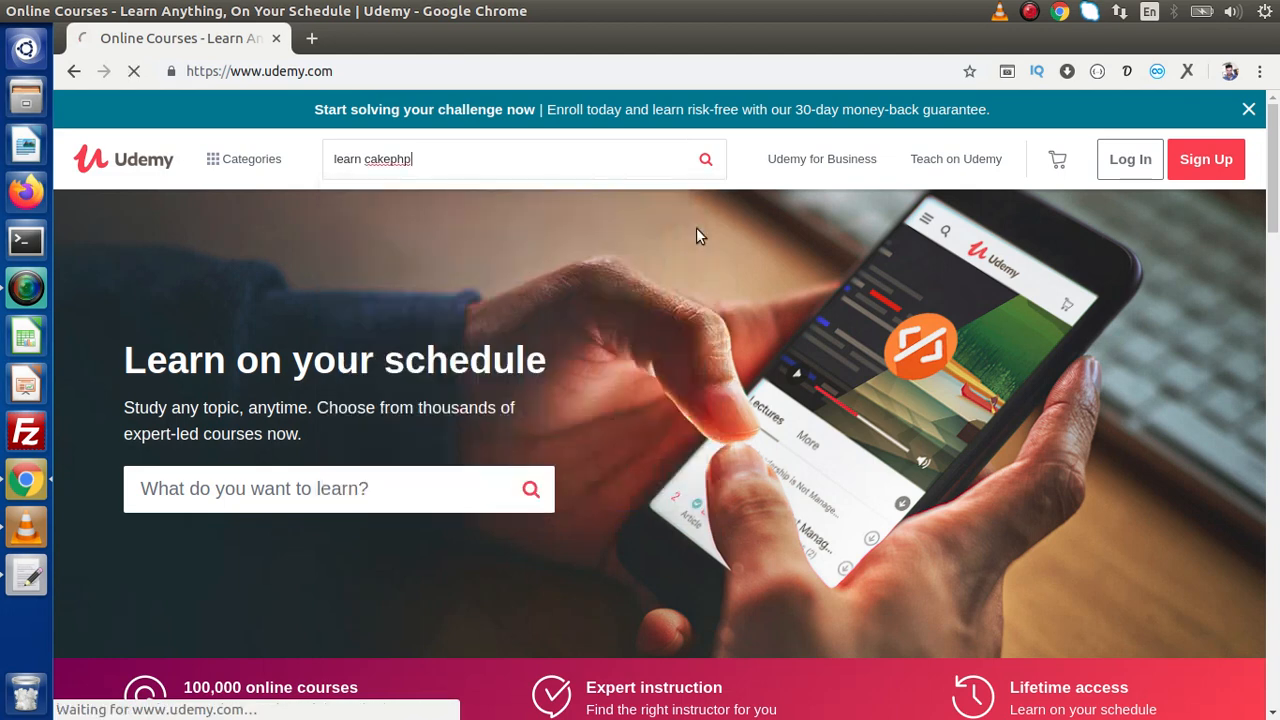
left_click(706, 159)
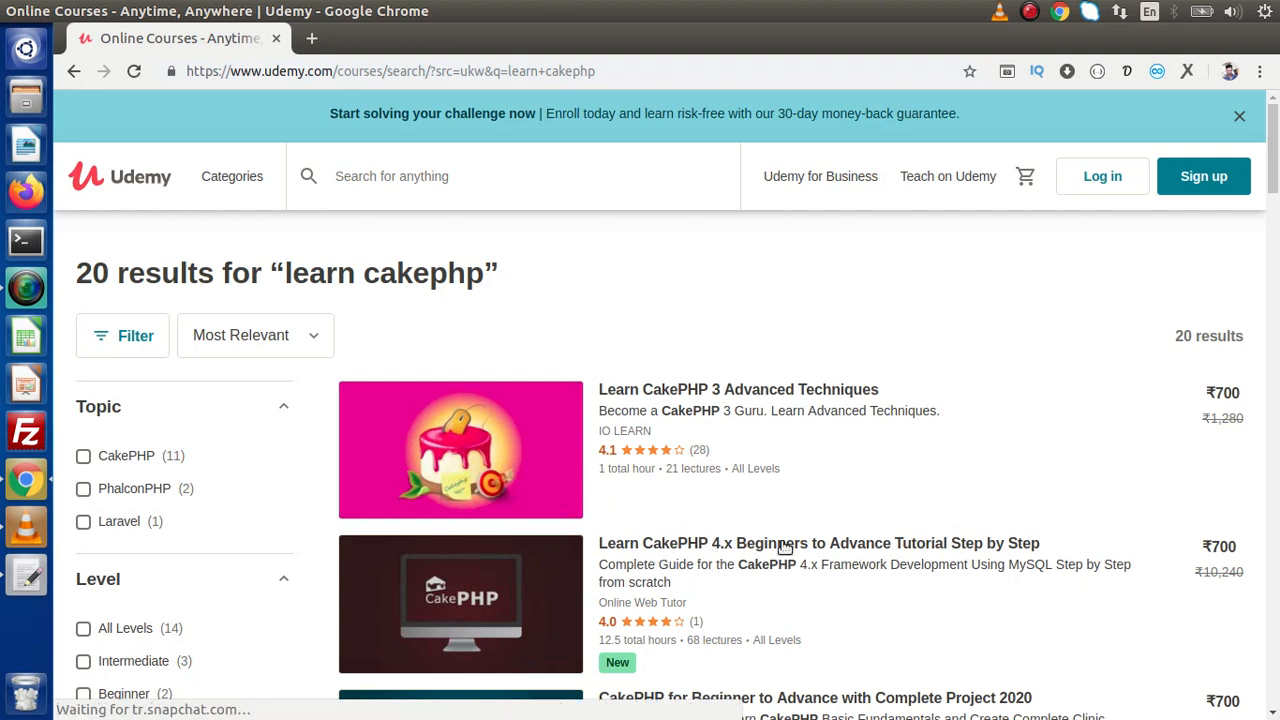
left_click(818, 543)
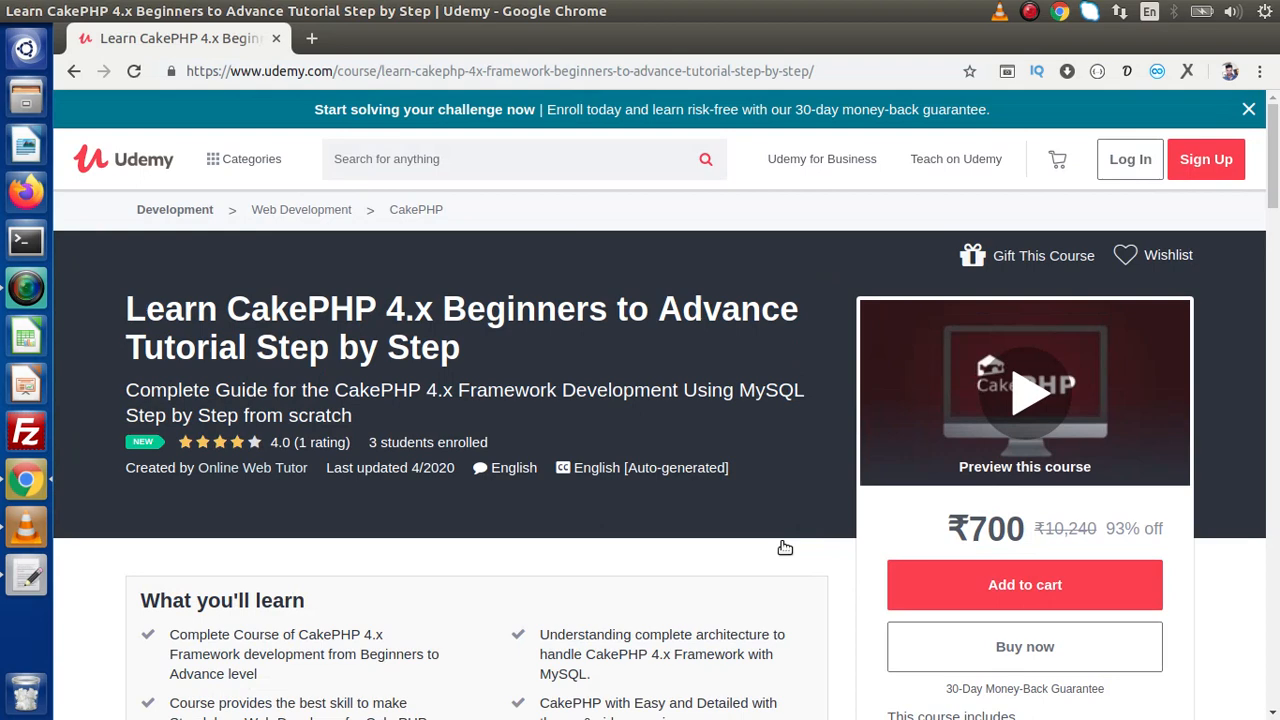
mouse_move(590, 412)
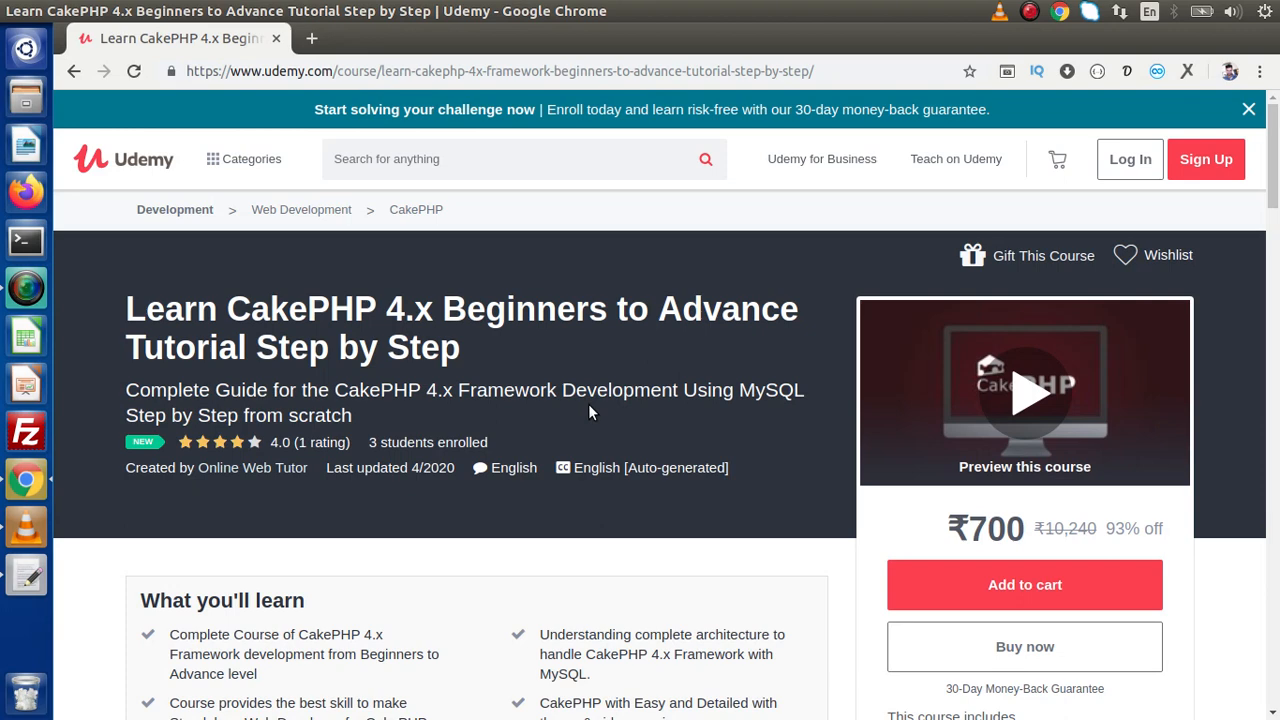
Scroll the CakePHP 4.x course page down to its Course content list
scroll("down", 3)
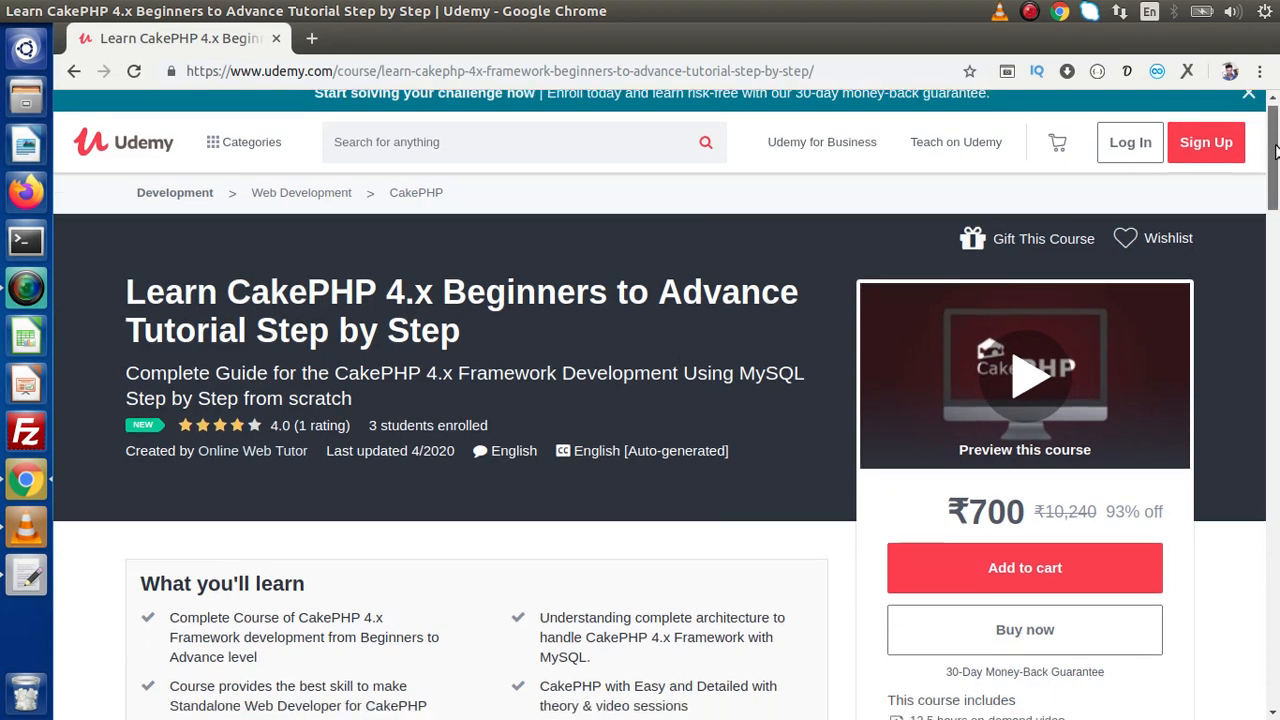
scroll("down", 3)
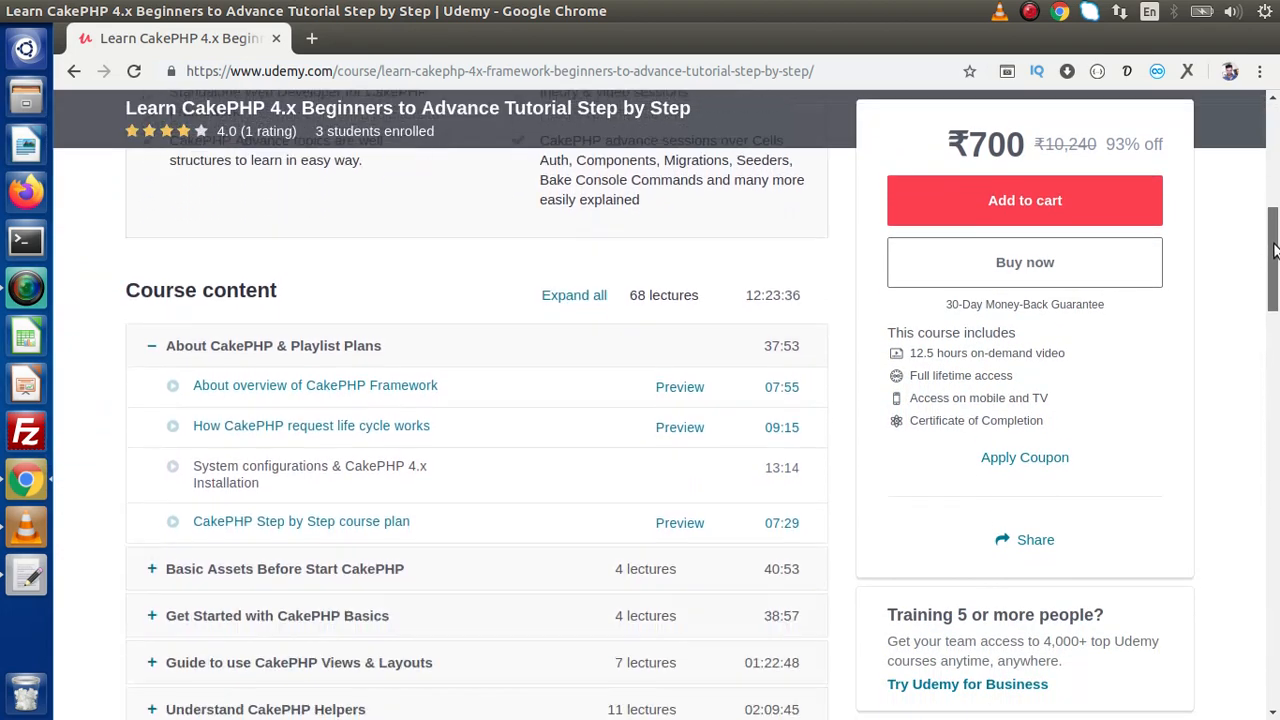
Collapse About CakePHP & Playlist Plans and scroll through the ten summarized curriculum sections
scroll("down", 3)
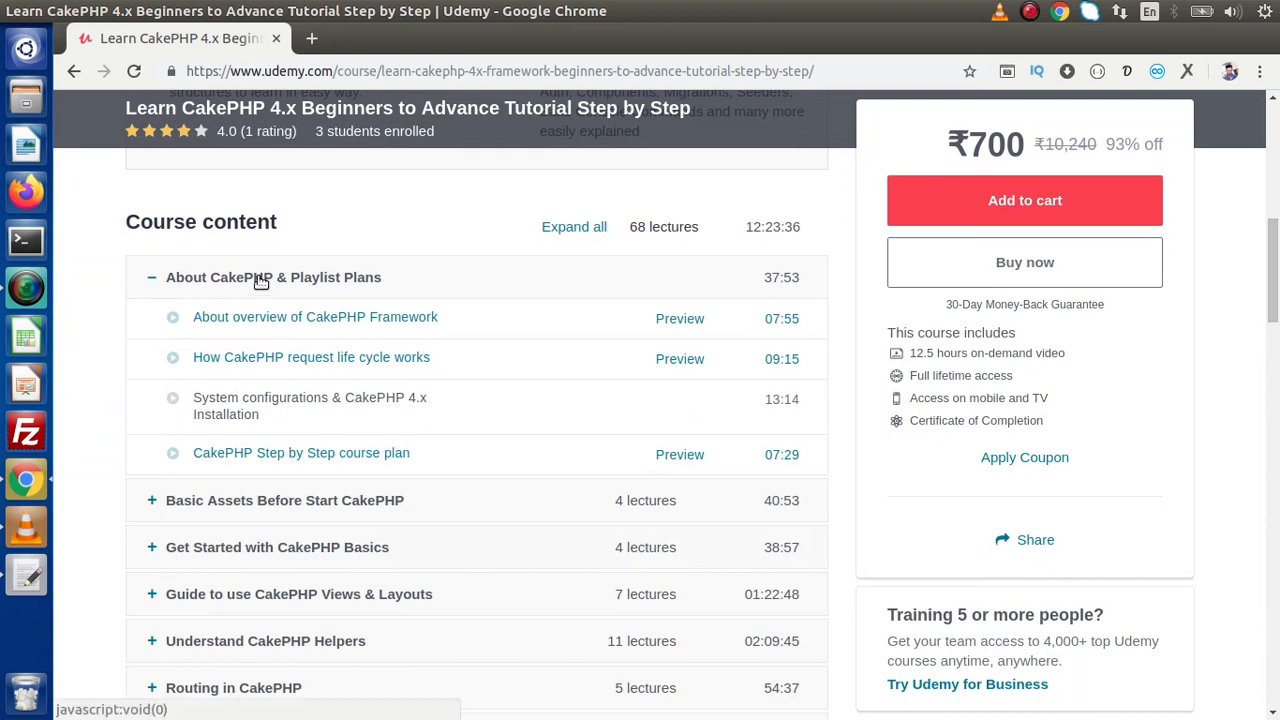
left_click(273, 277)
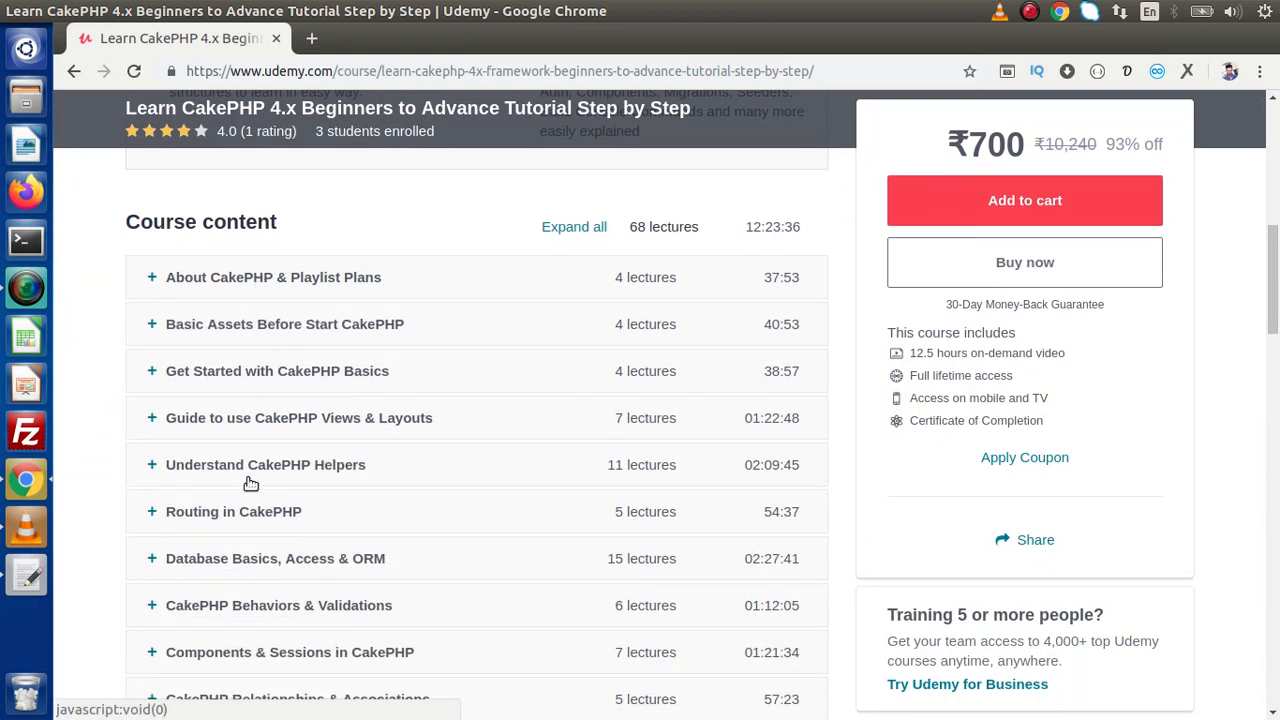
mouse_move(695, 248)
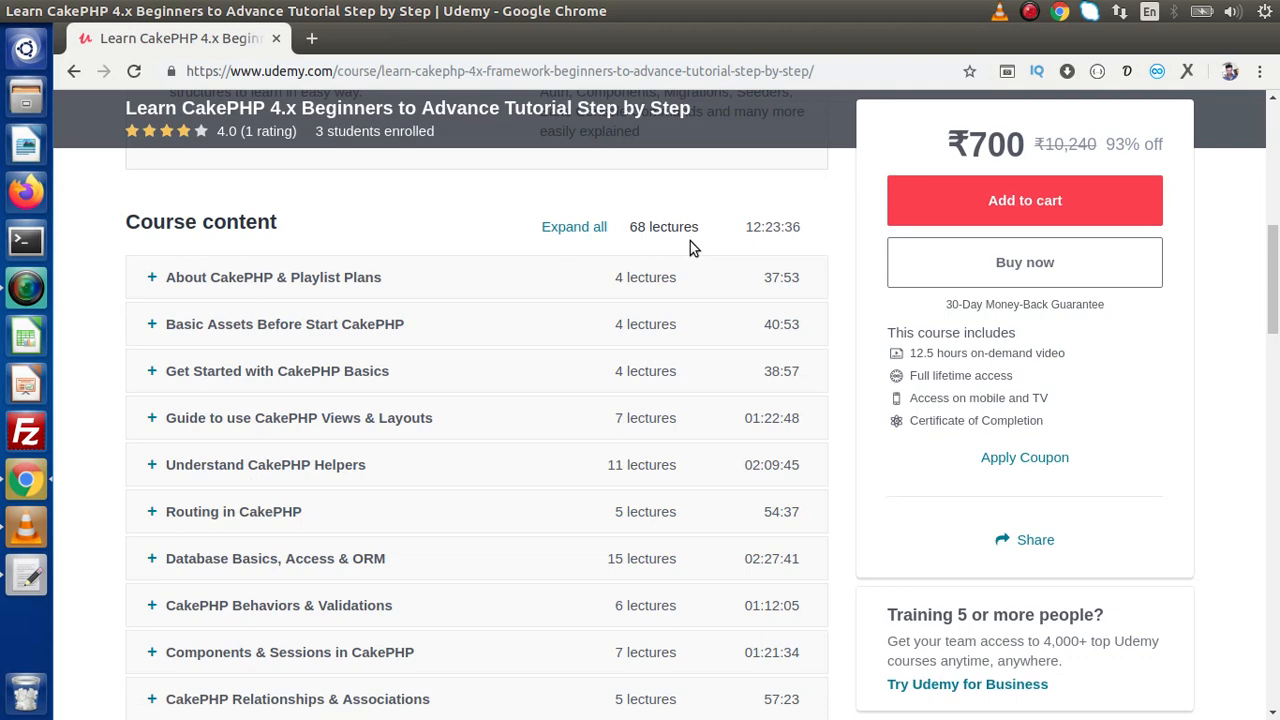
mouse_move(740, 243)
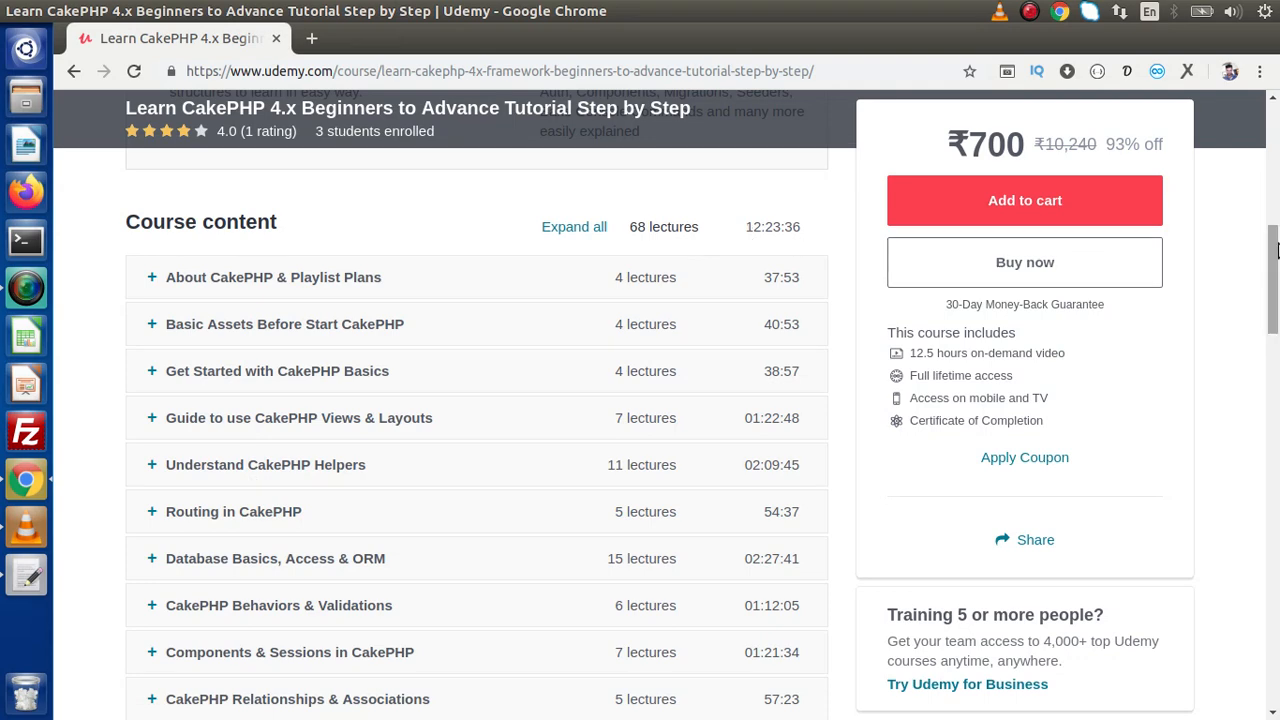
scroll("down", 3)
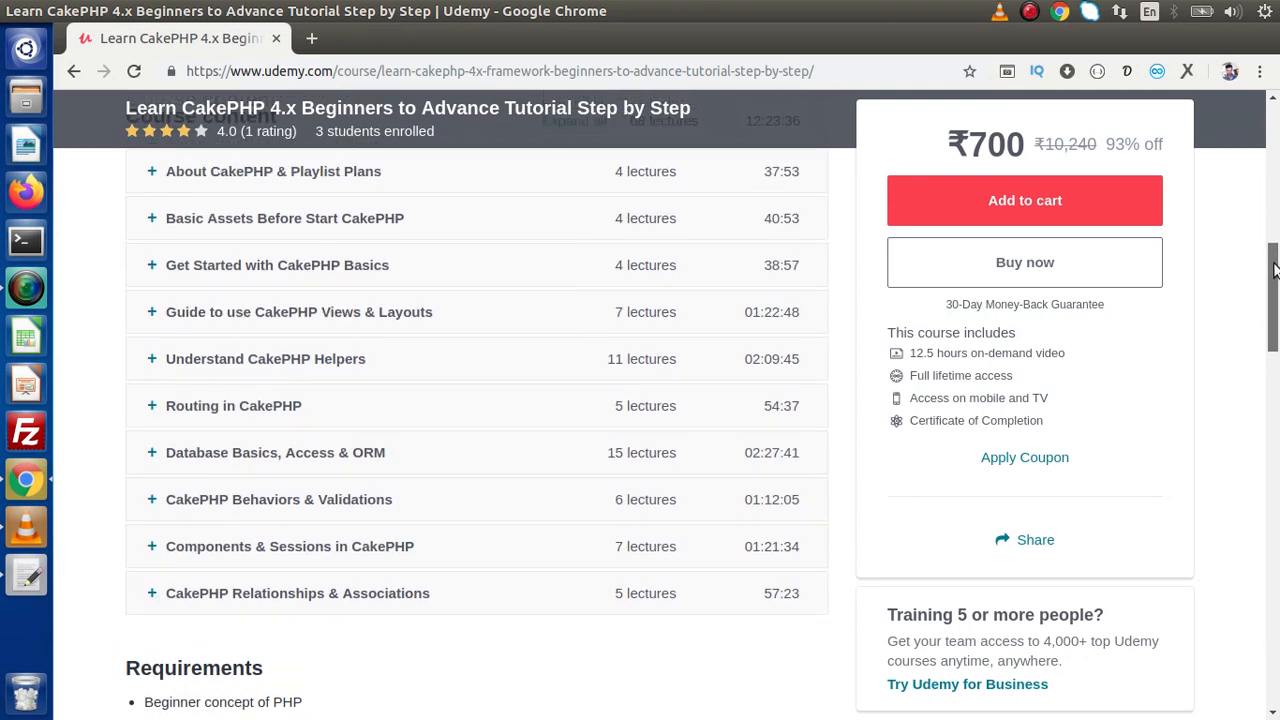
scroll("up", 3)
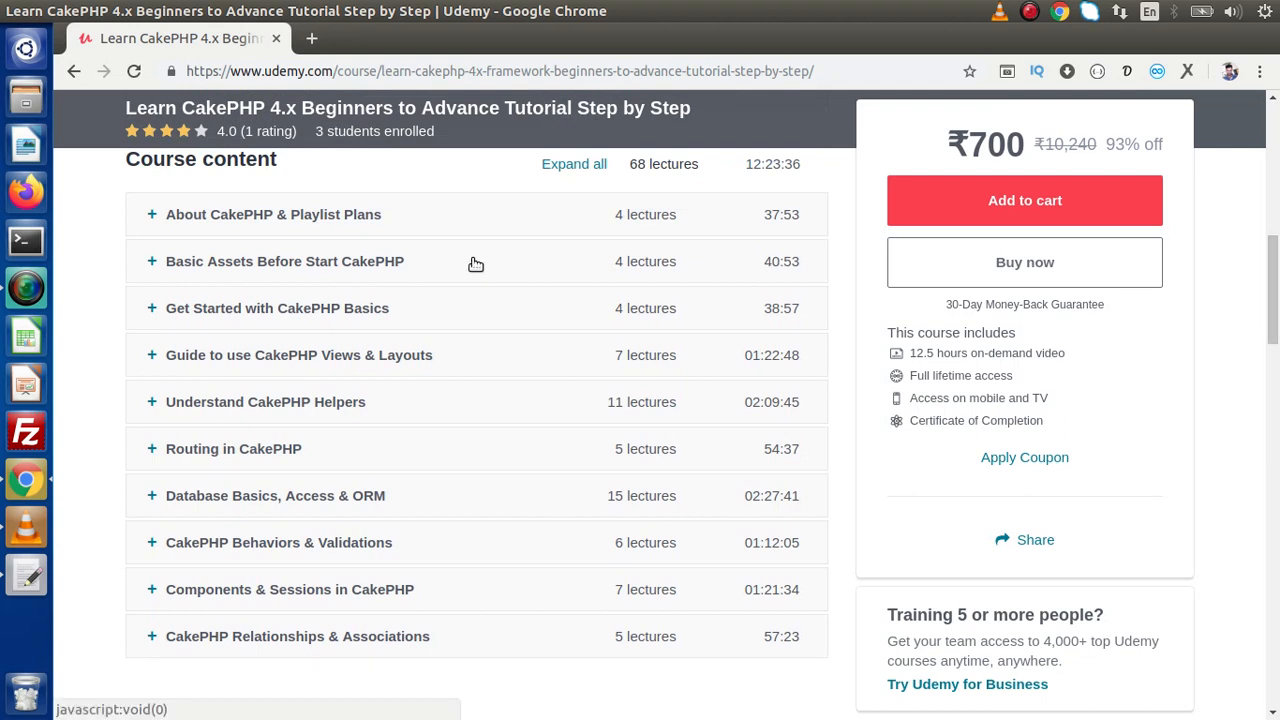
mouse_move(347, 276)
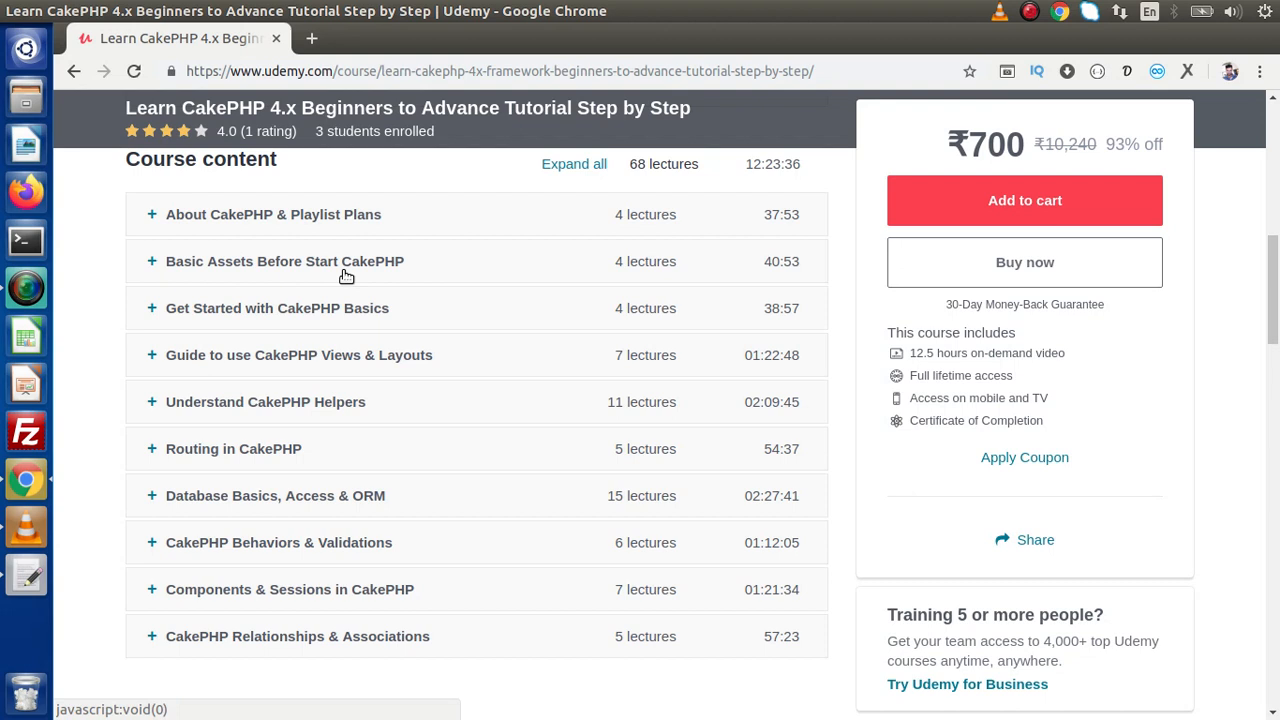
mouse_move(219, 243)
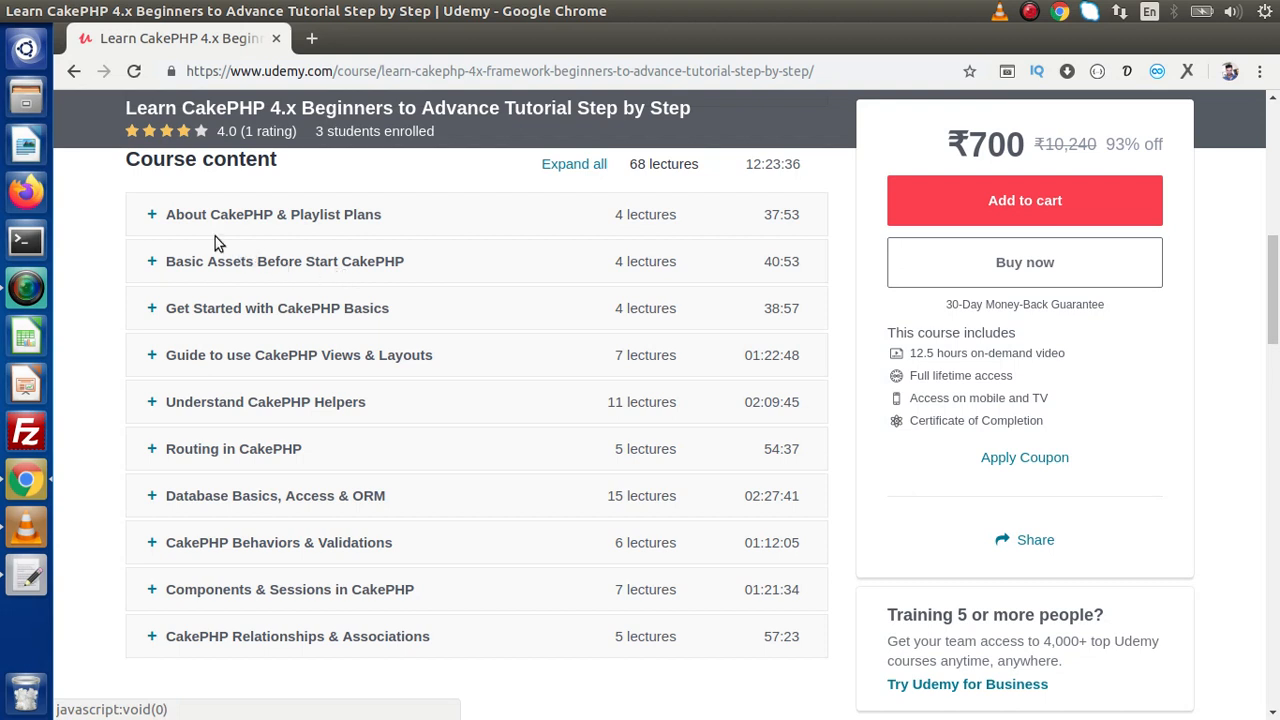
mouse_move(220, 225)
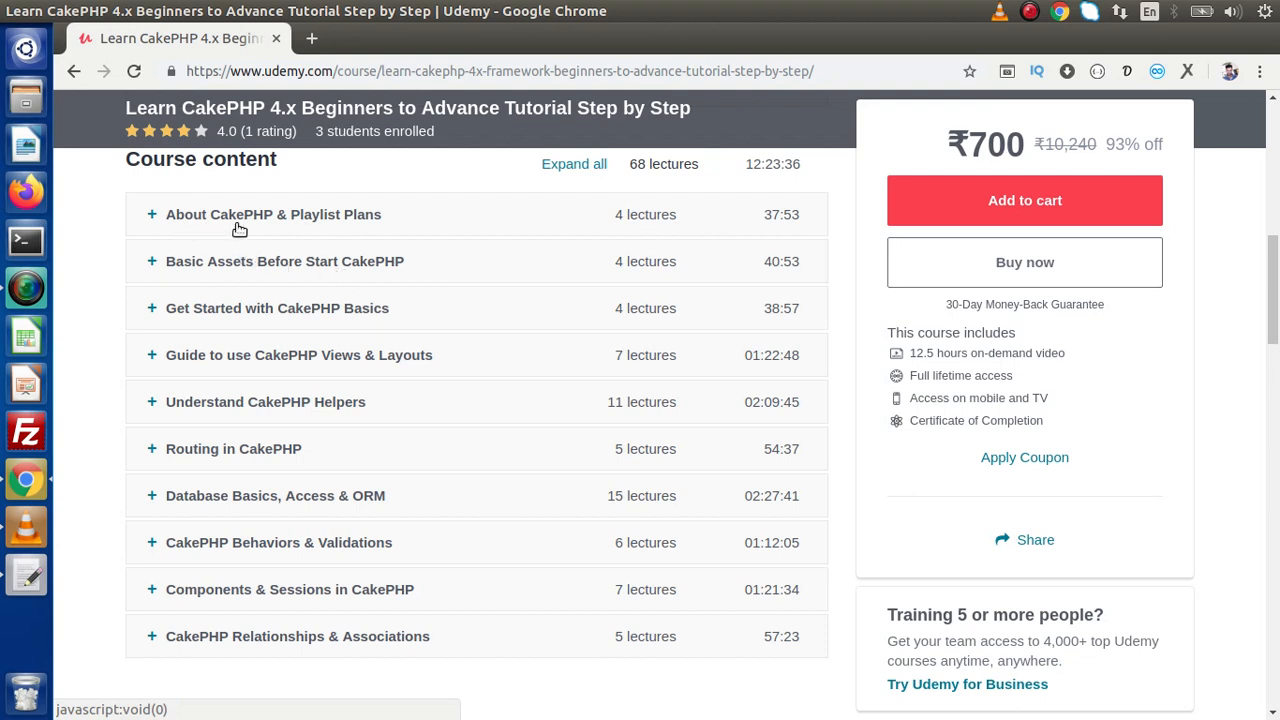
mouse_move(255, 273)
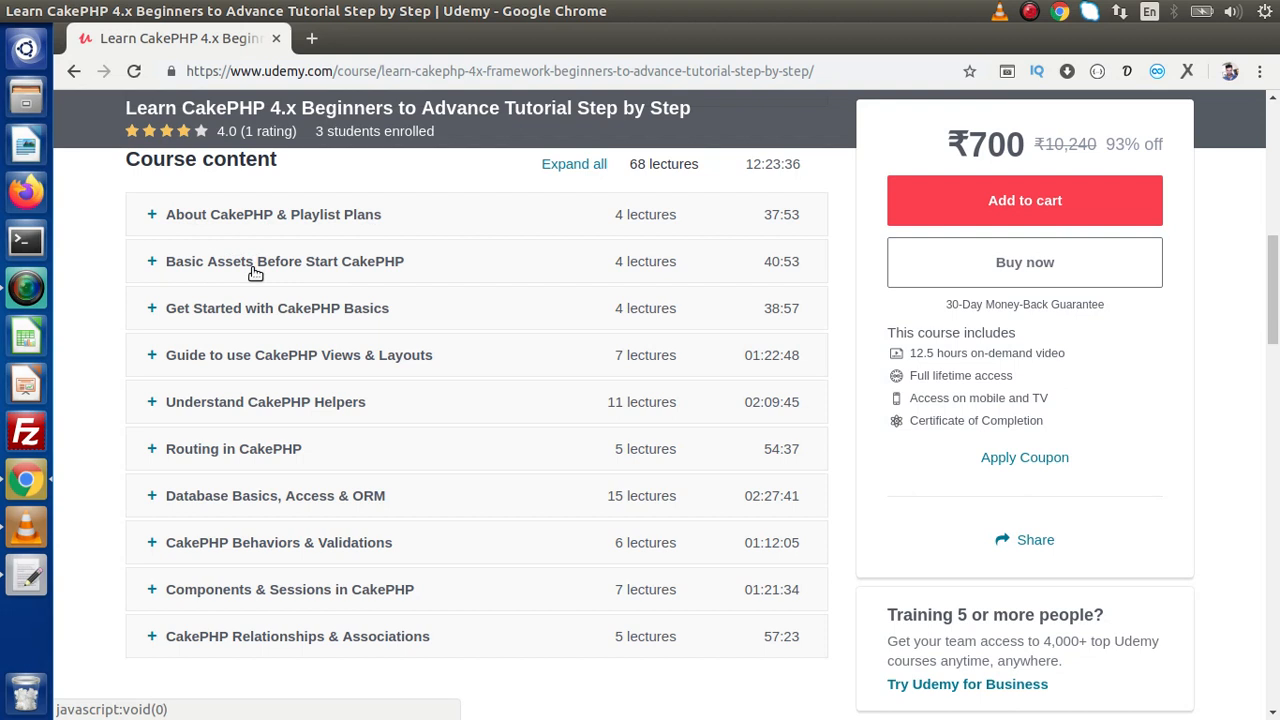
mouse_move(323, 278)
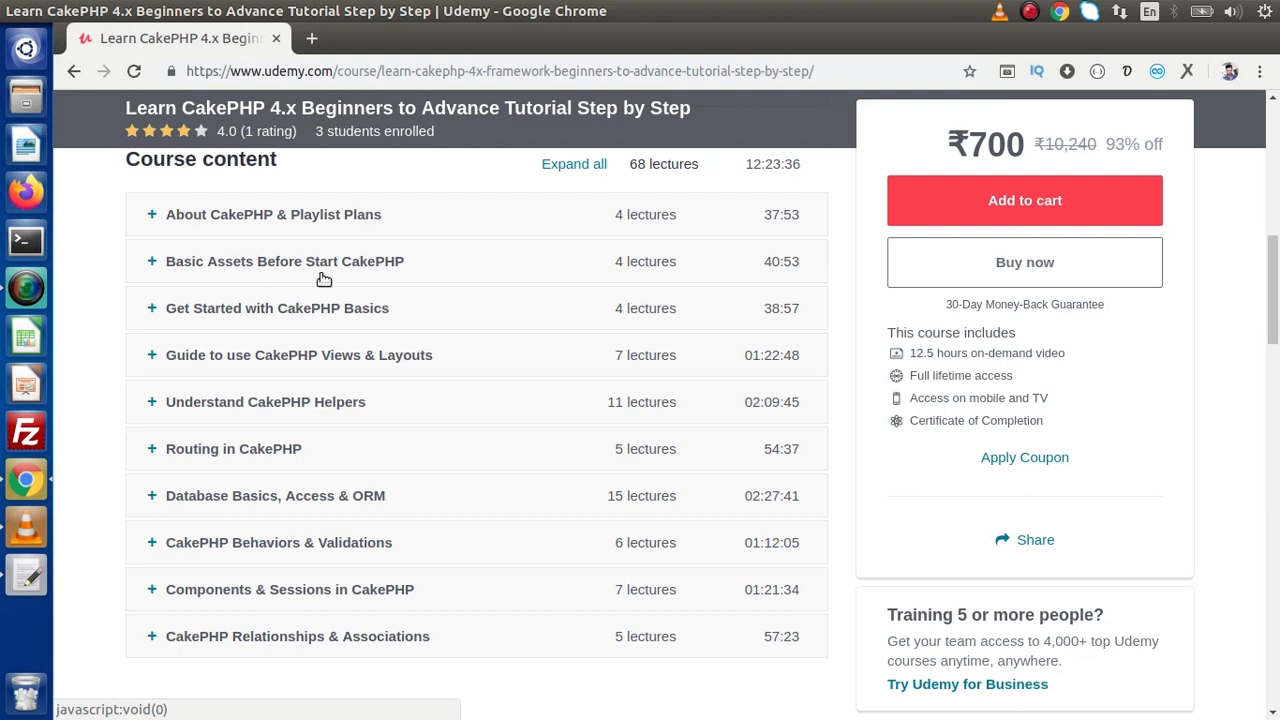
mouse_move(318, 316)
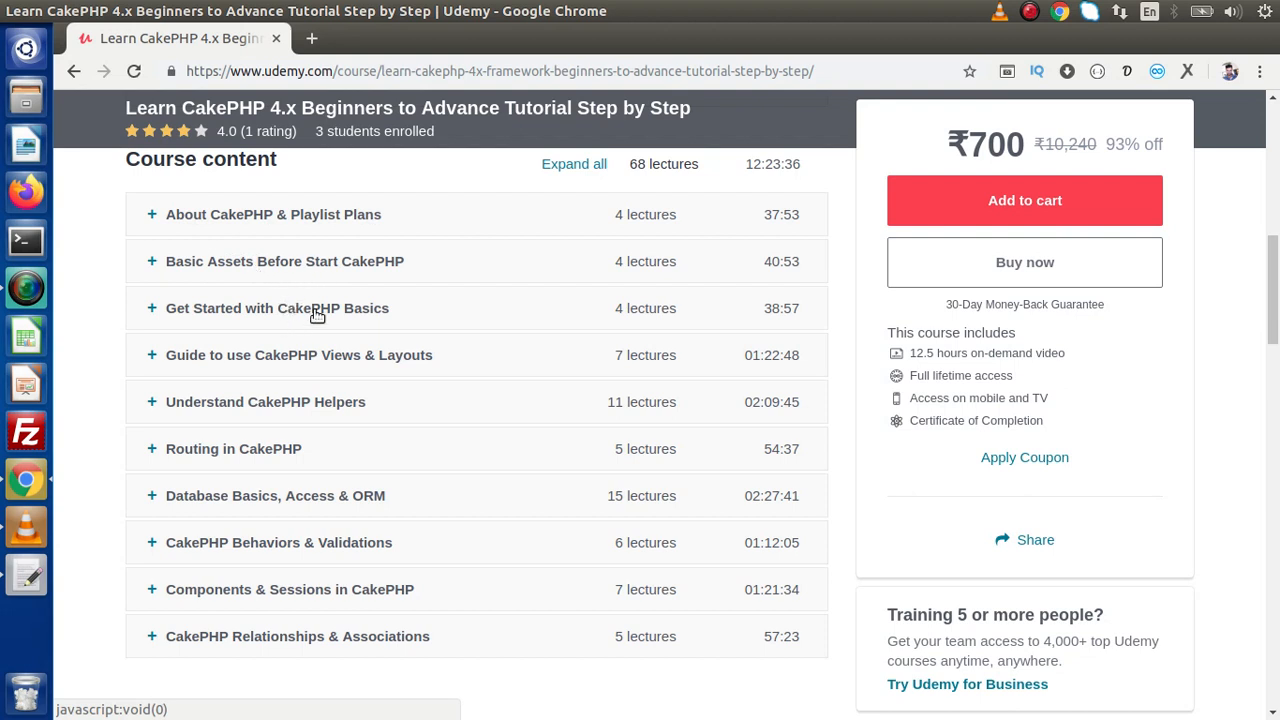
left_click(277, 308)
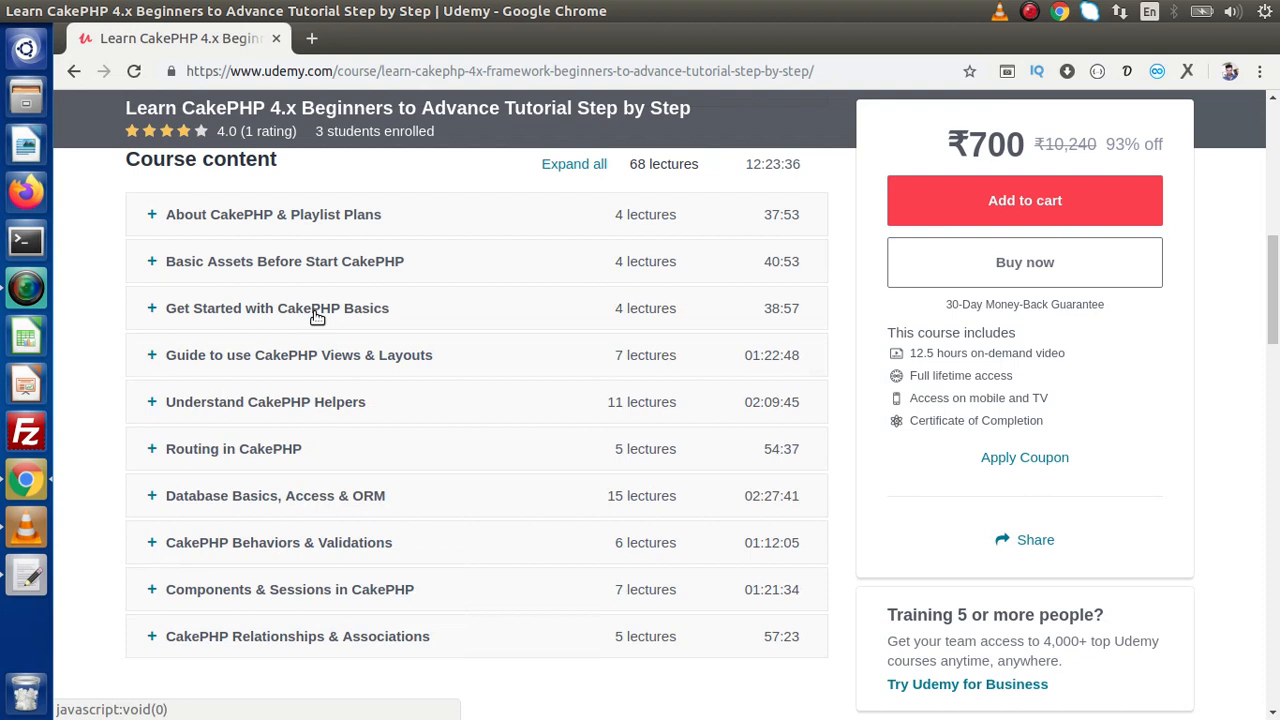
mouse_move(294, 322)
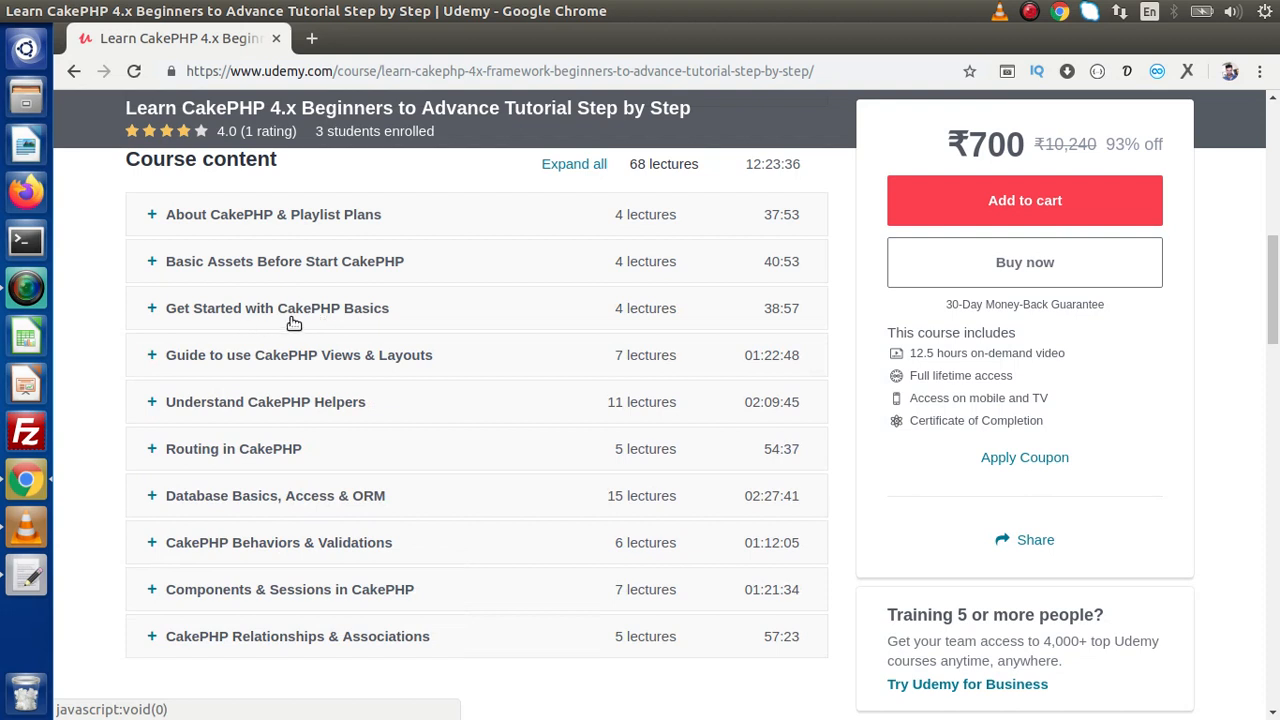
mouse_move(313, 358)
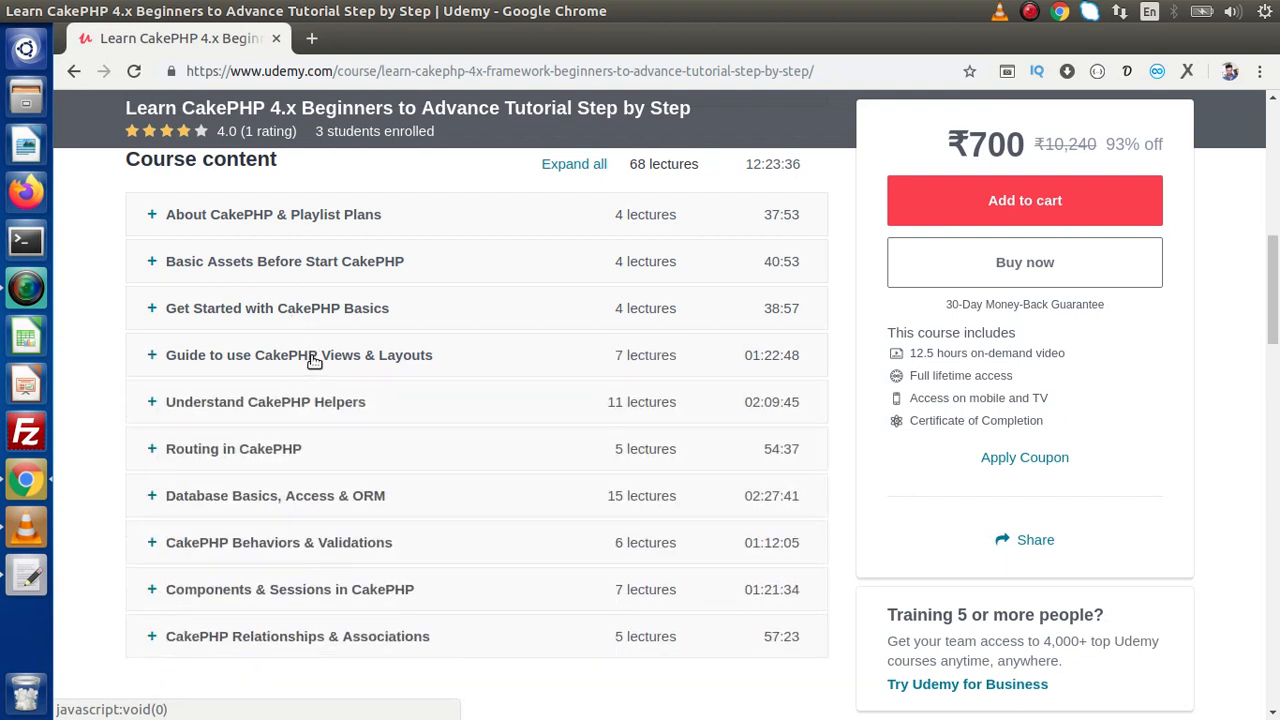
Expand then collapse the Understand CakePHP Helpers and Routing in CakePHP sections
left_click(265, 401)
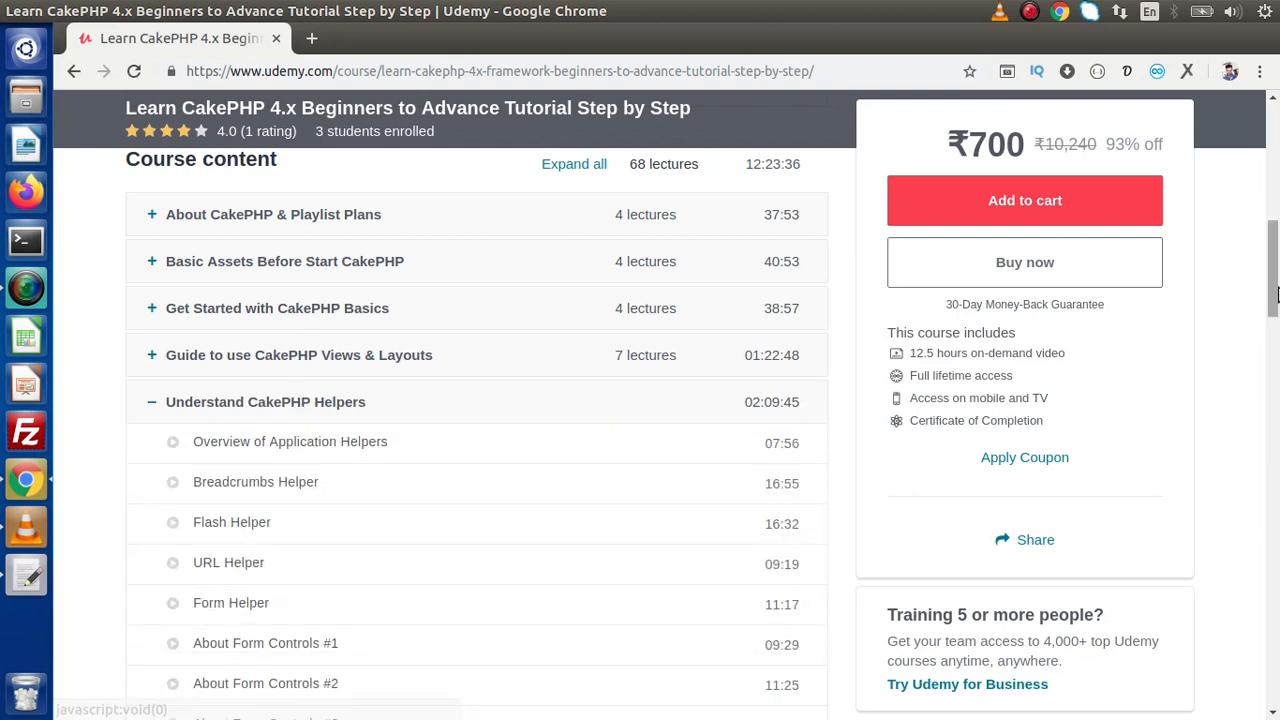
scroll("down", 3)
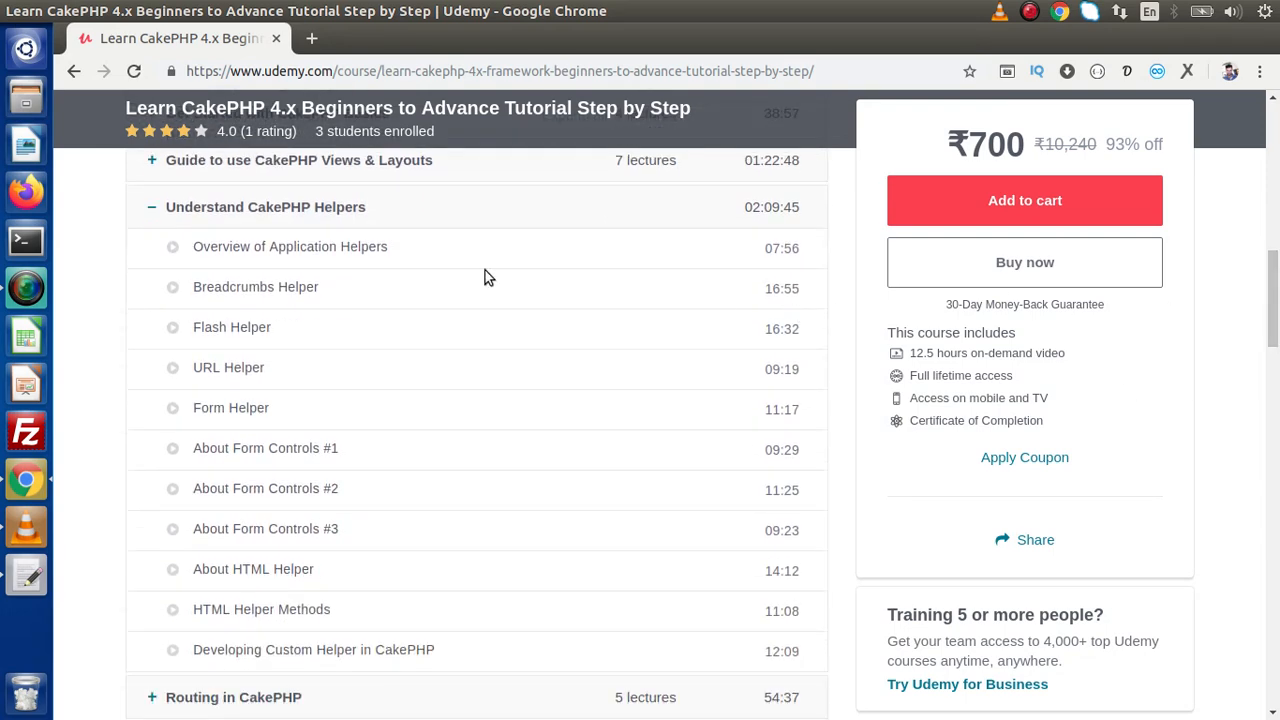
mouse_move(338, 221)
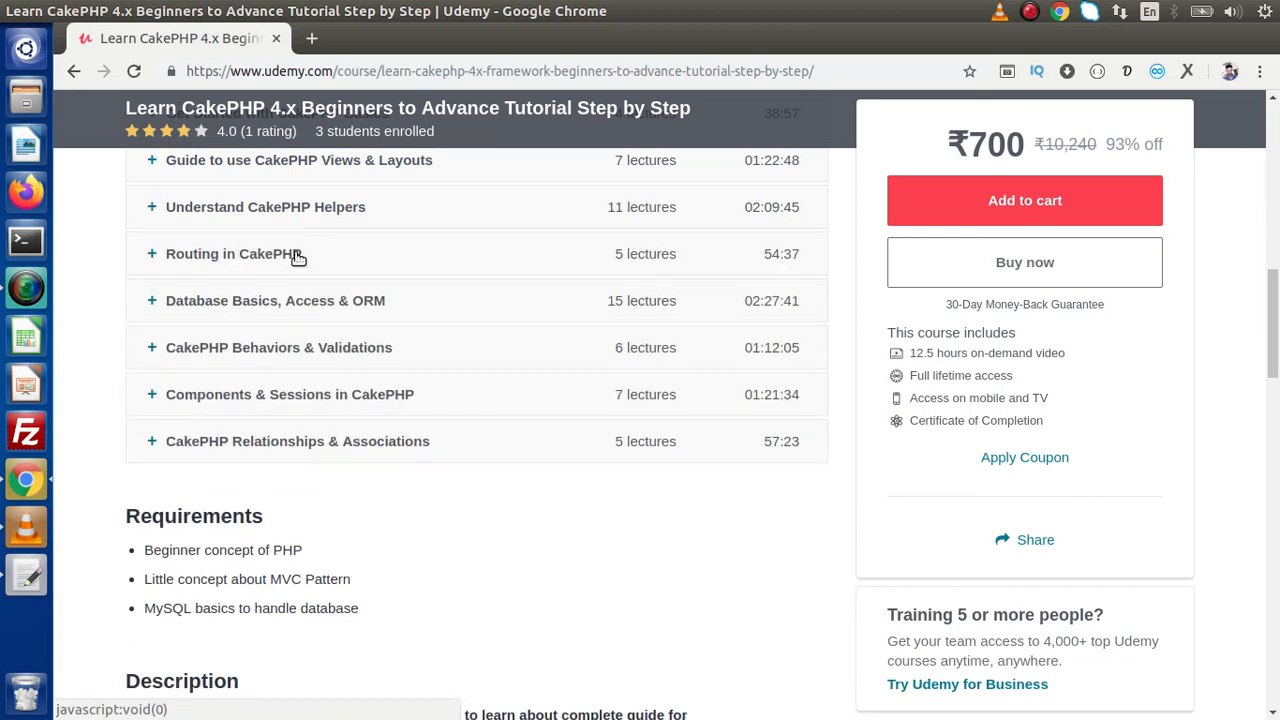
left_click(233, 253)
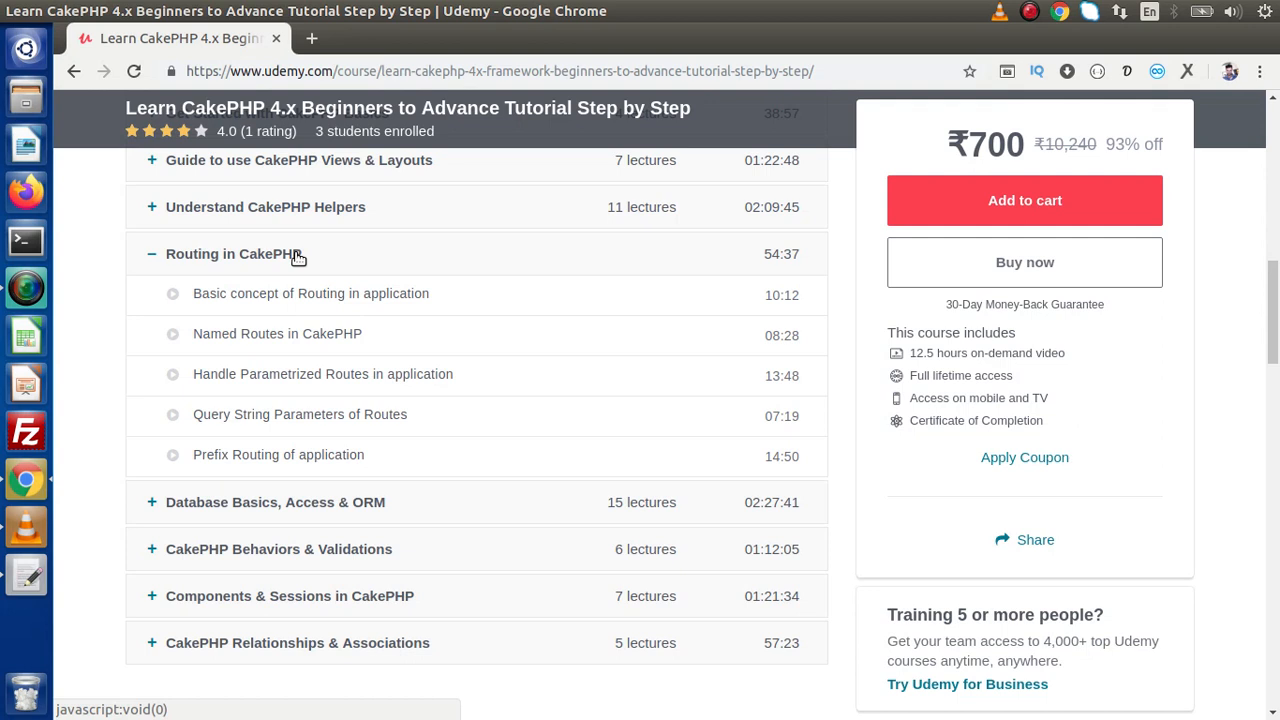
left_click(233, 253)
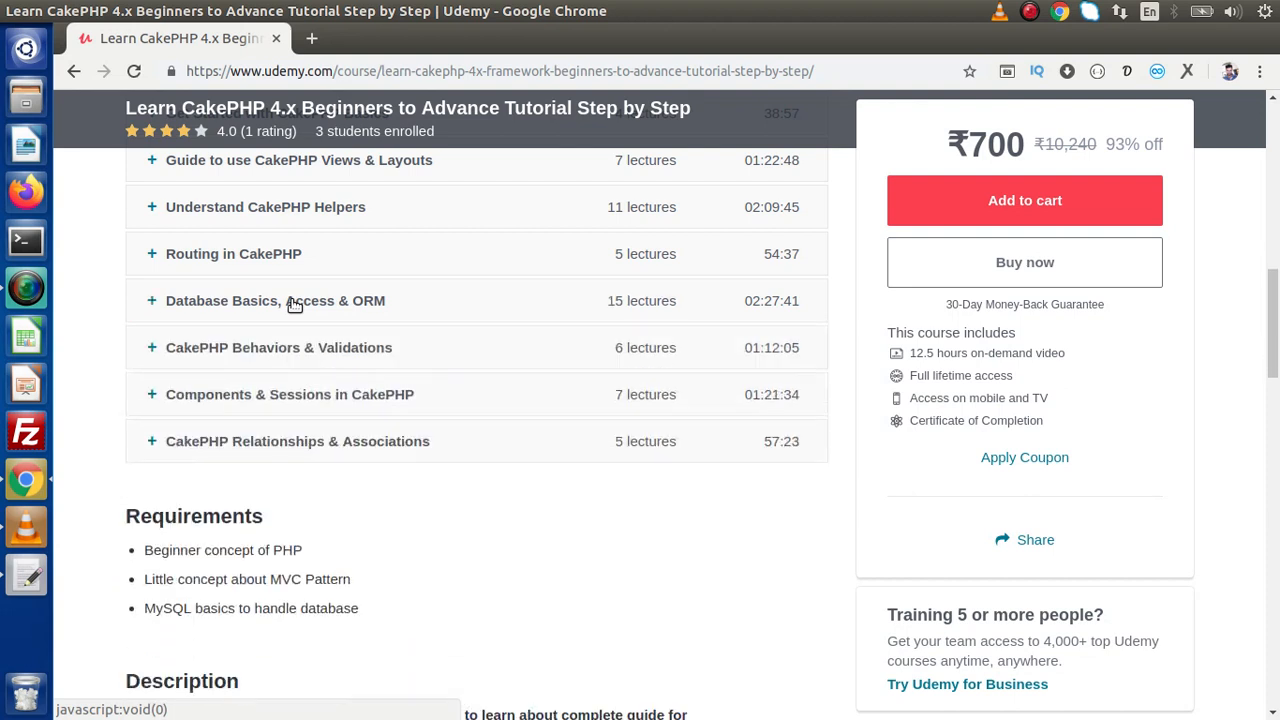
left_click(279, 347)
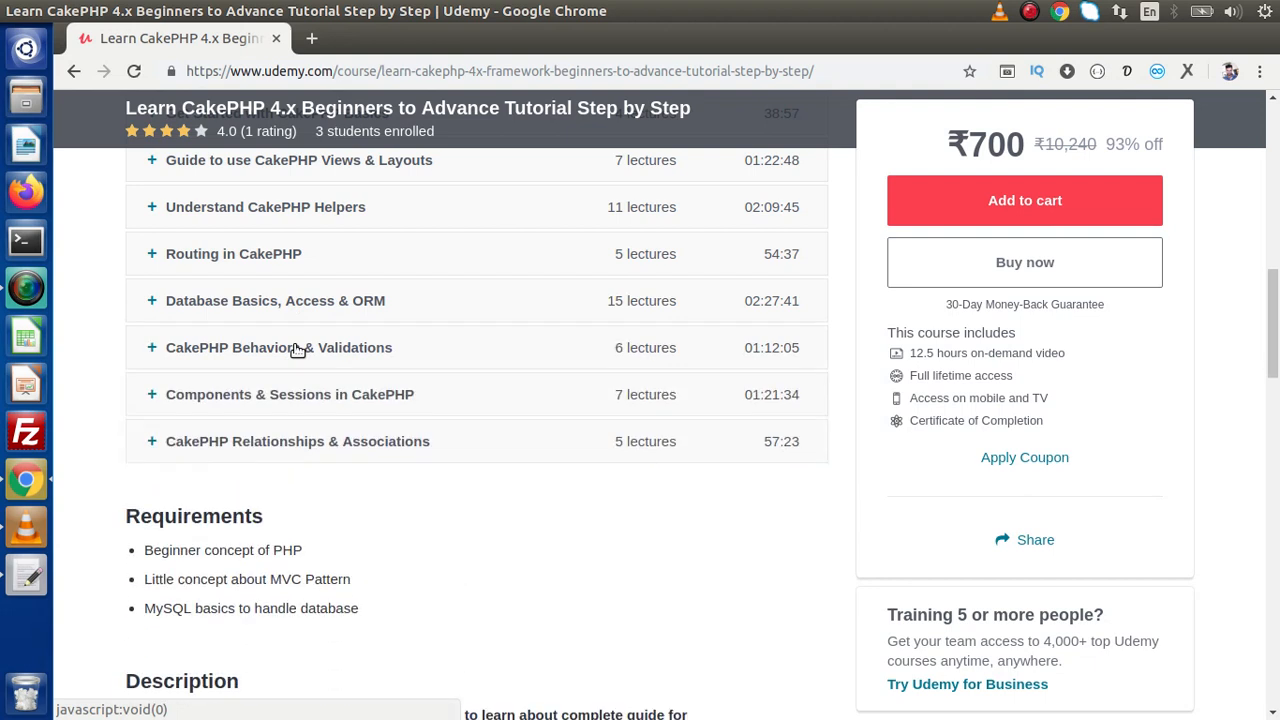
Open and close Components & Sessions, then expand Relationships & Associations showing five lectures
left_click(290, 394)
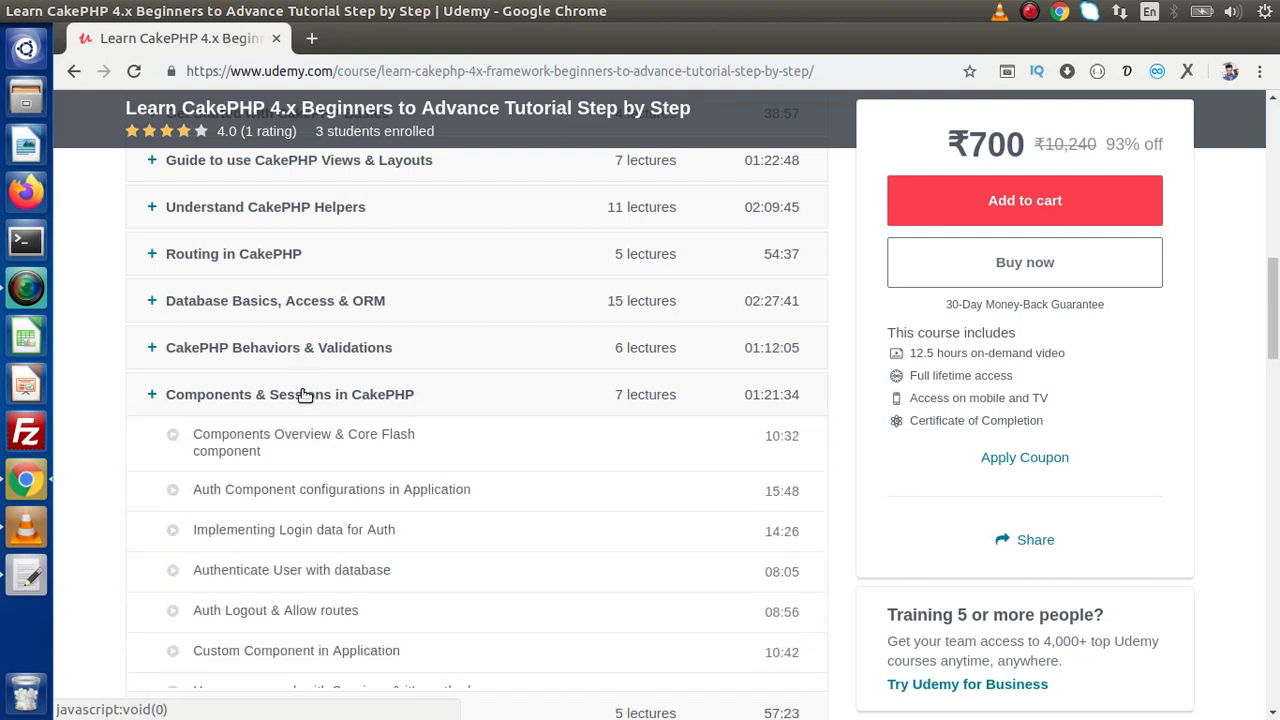
left_click(152, 394)
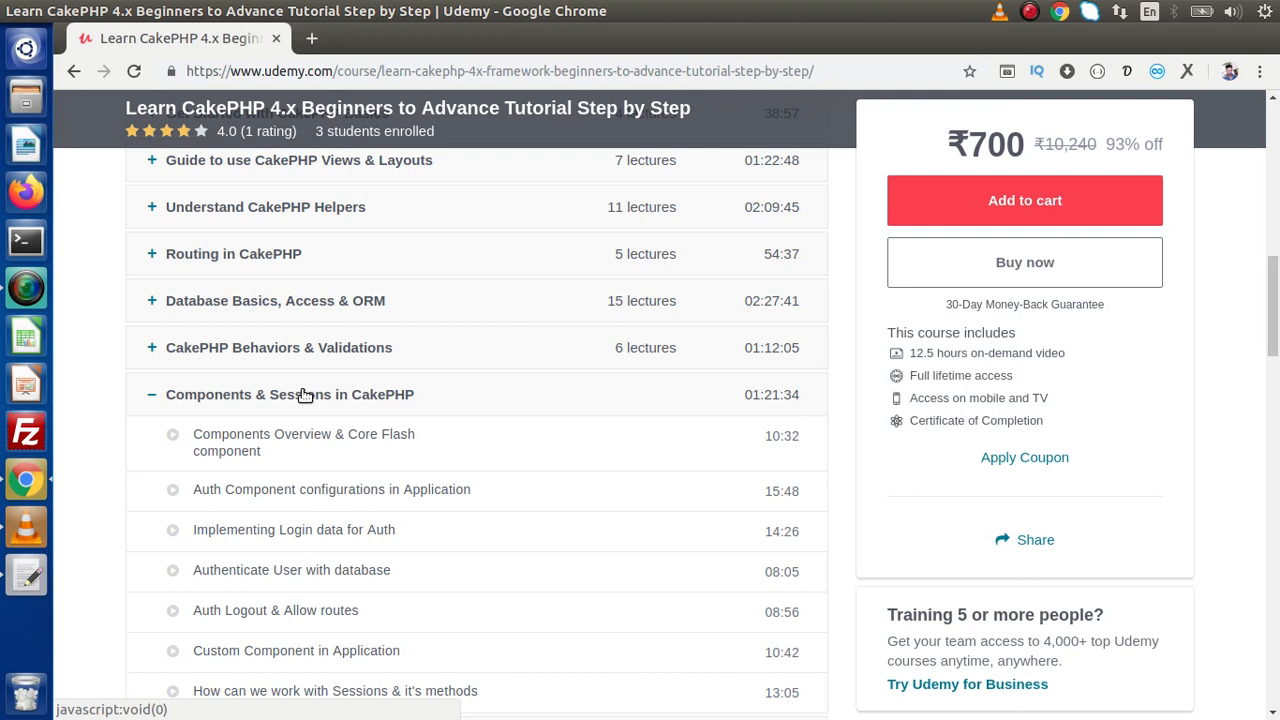
mouse_move(370, 488)
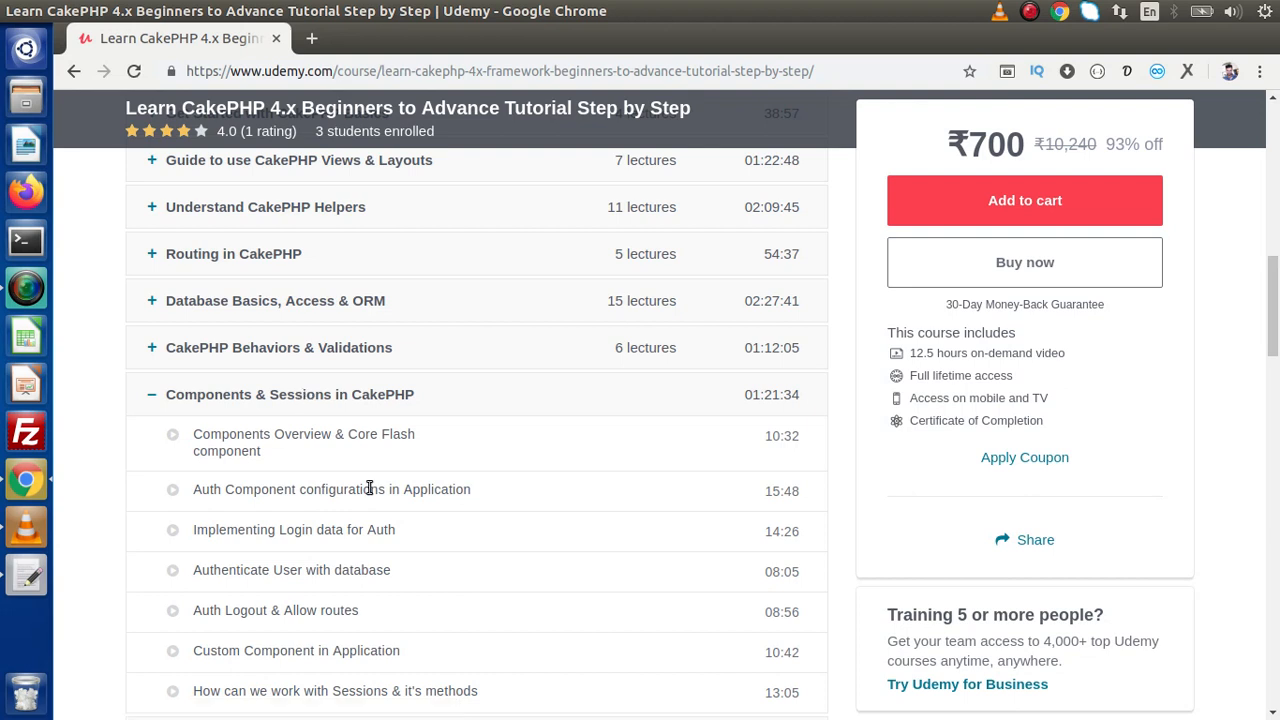
mouse_move(744, 425)
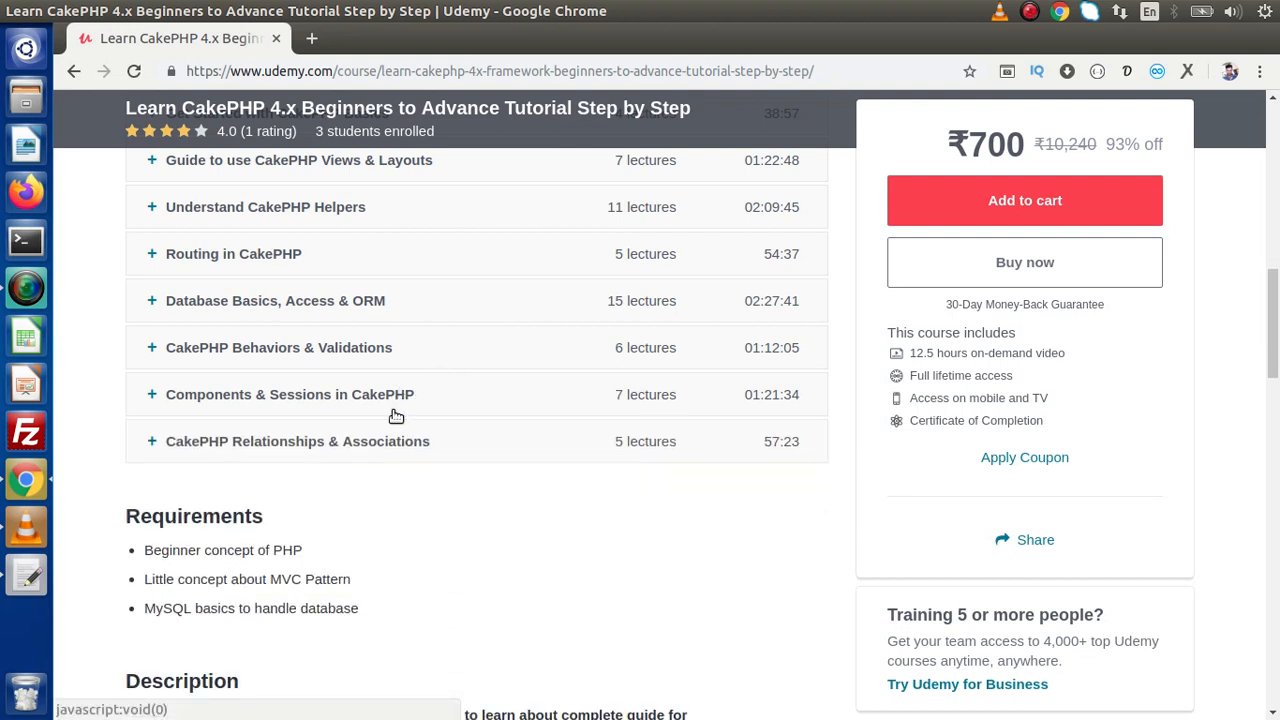
left_click(298, 441)
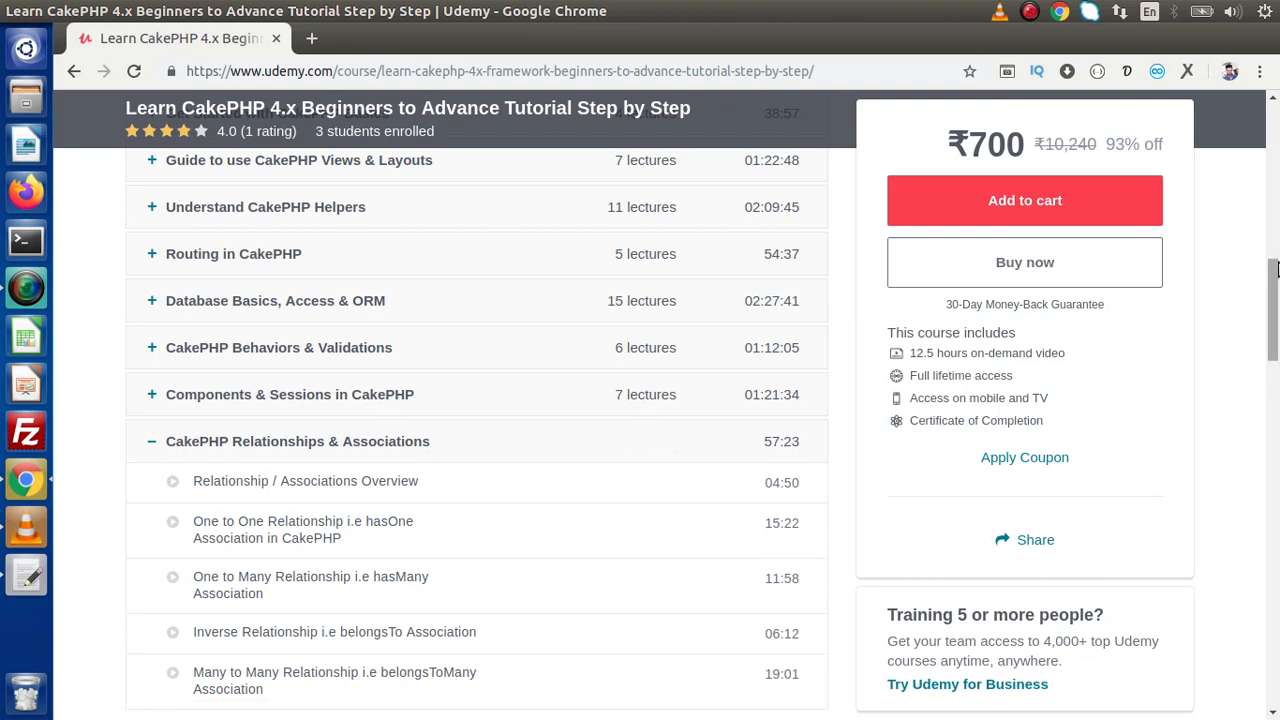
scroll("down", 3)
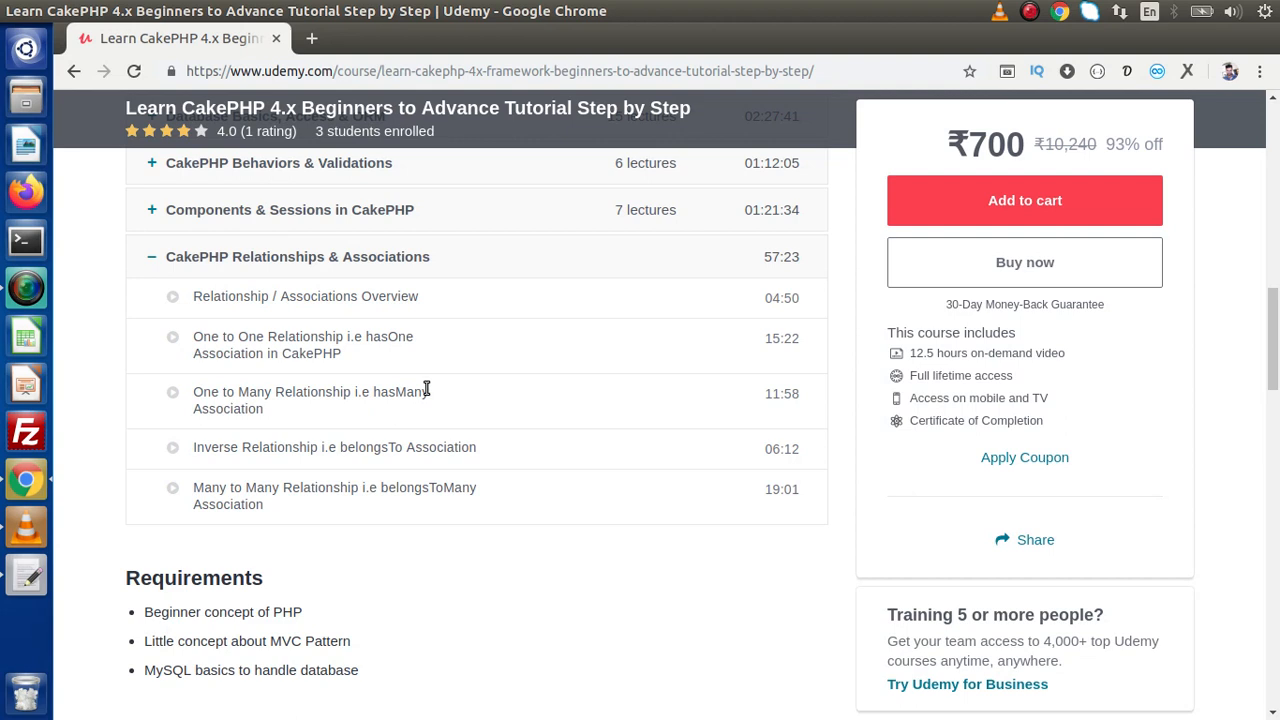
mouse_move(358, 331)
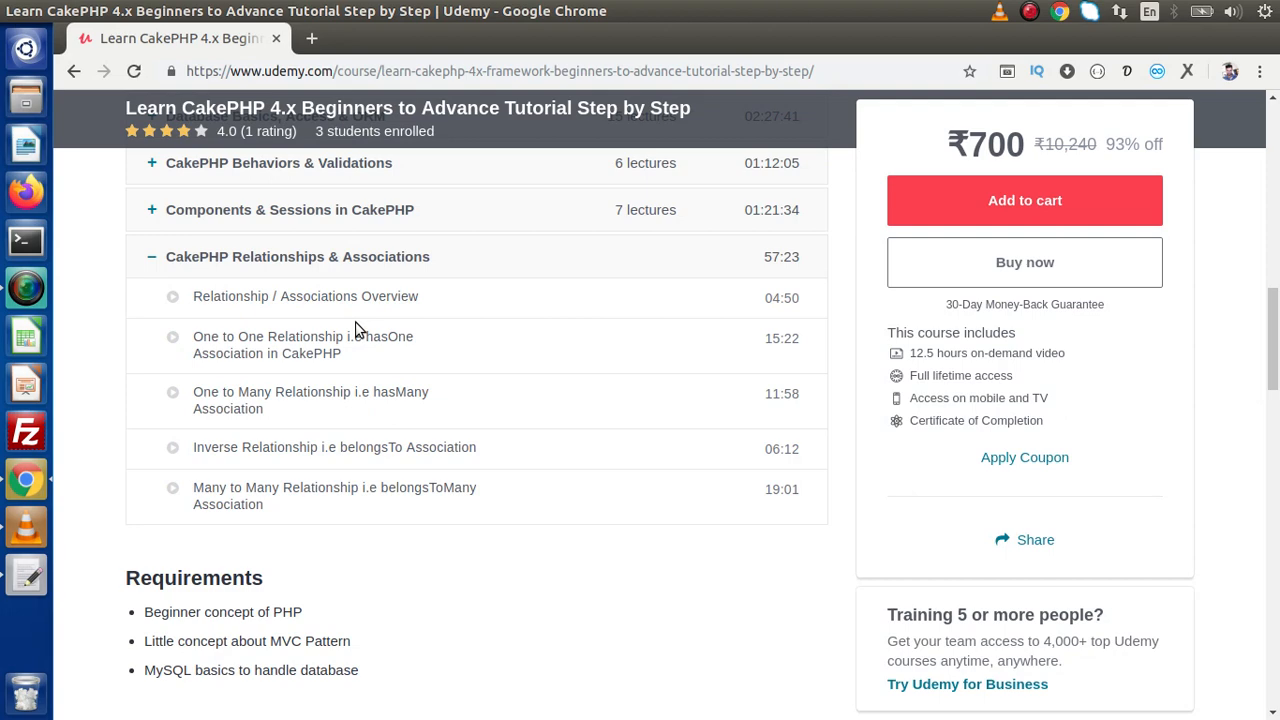
Skim the description, instructor and 4.0 feedback, then return to the gedit intro notes
scroll("down", 3)
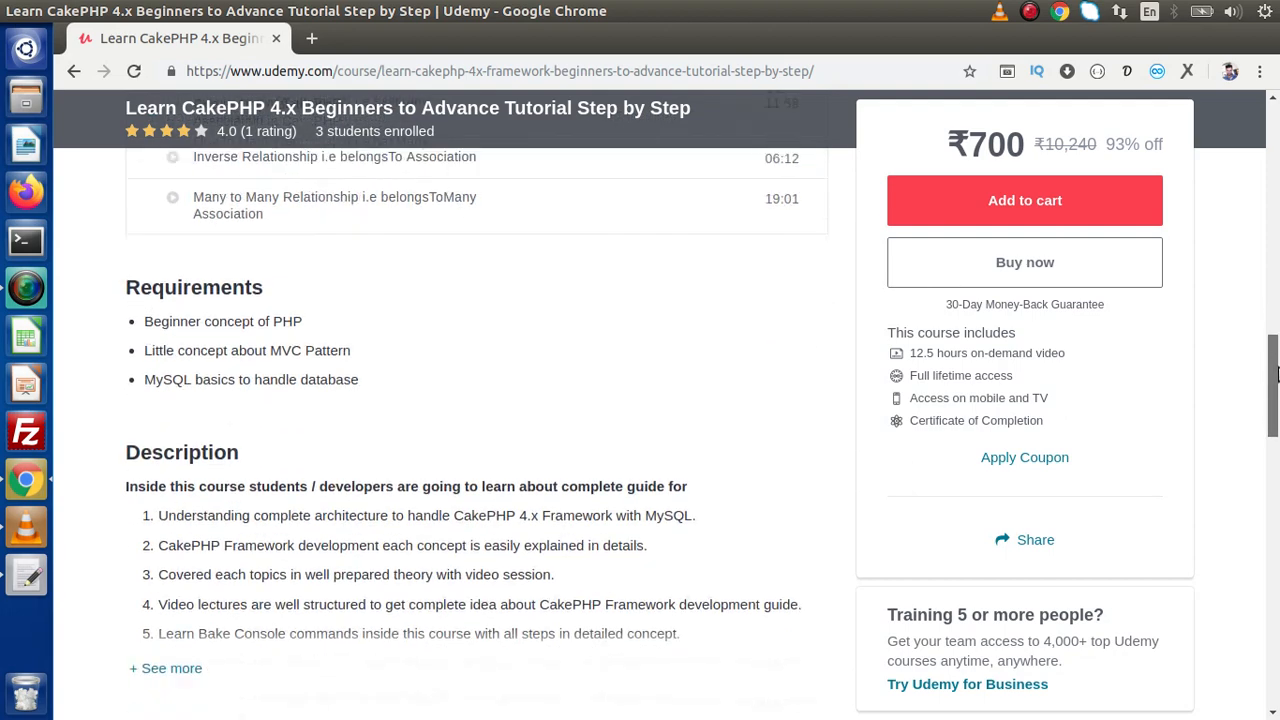
scroll("down", 3)
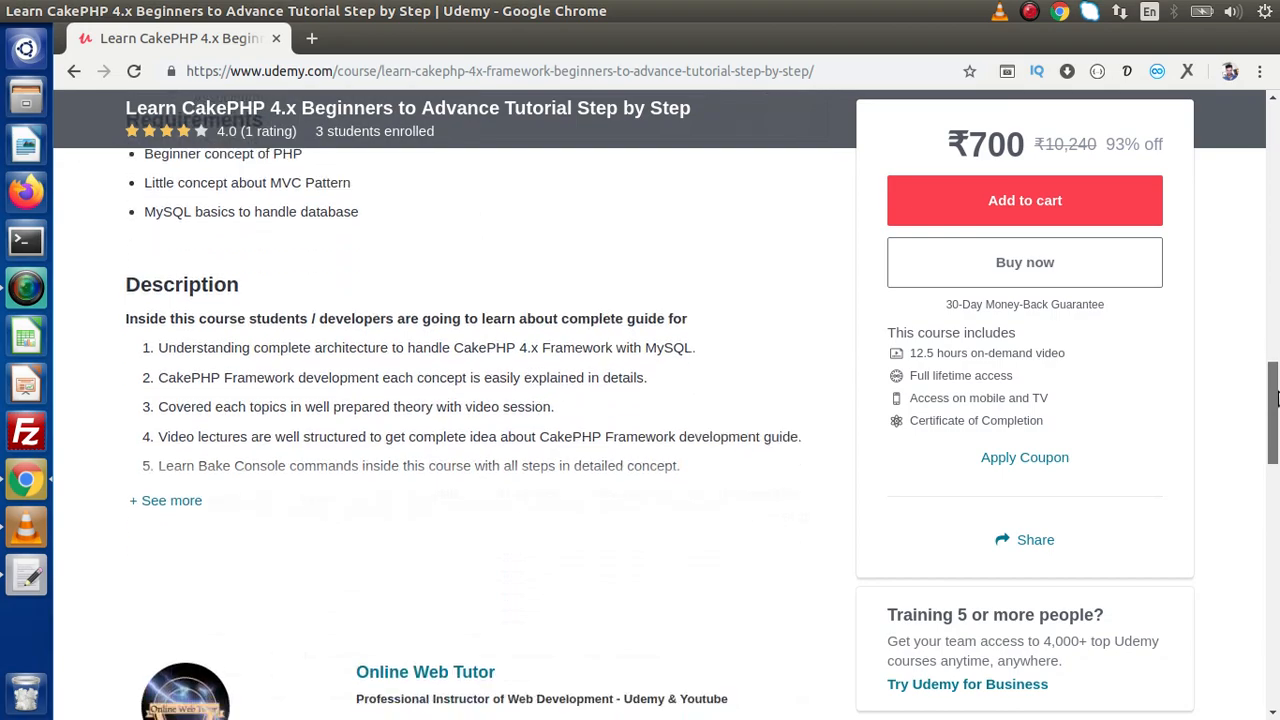
scroll("down", 3)
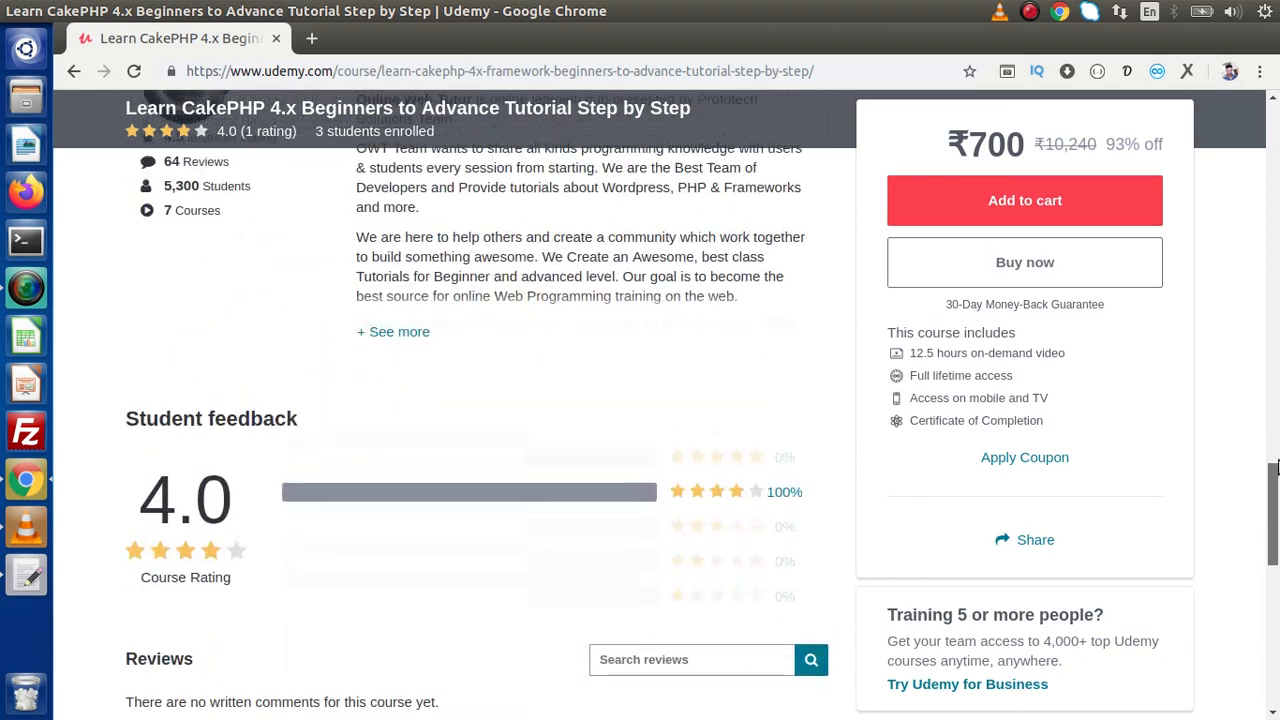
scroll("up", 3)
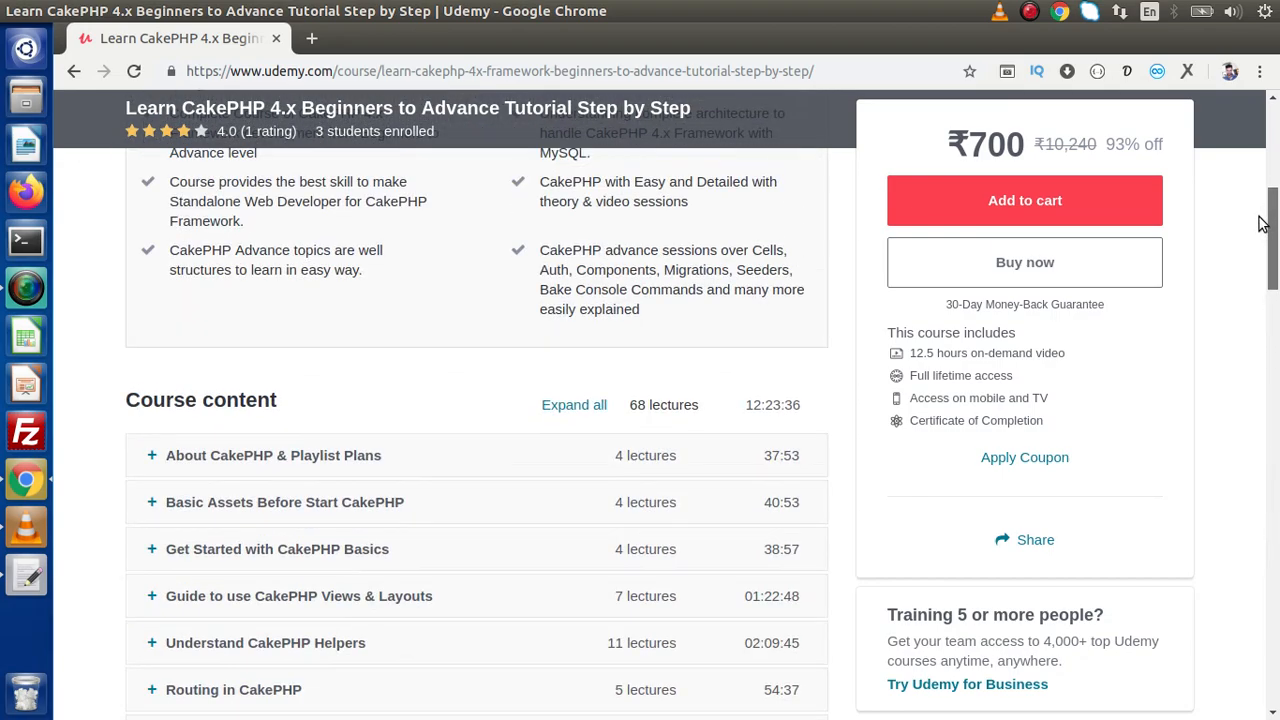
scroll("up", 3)
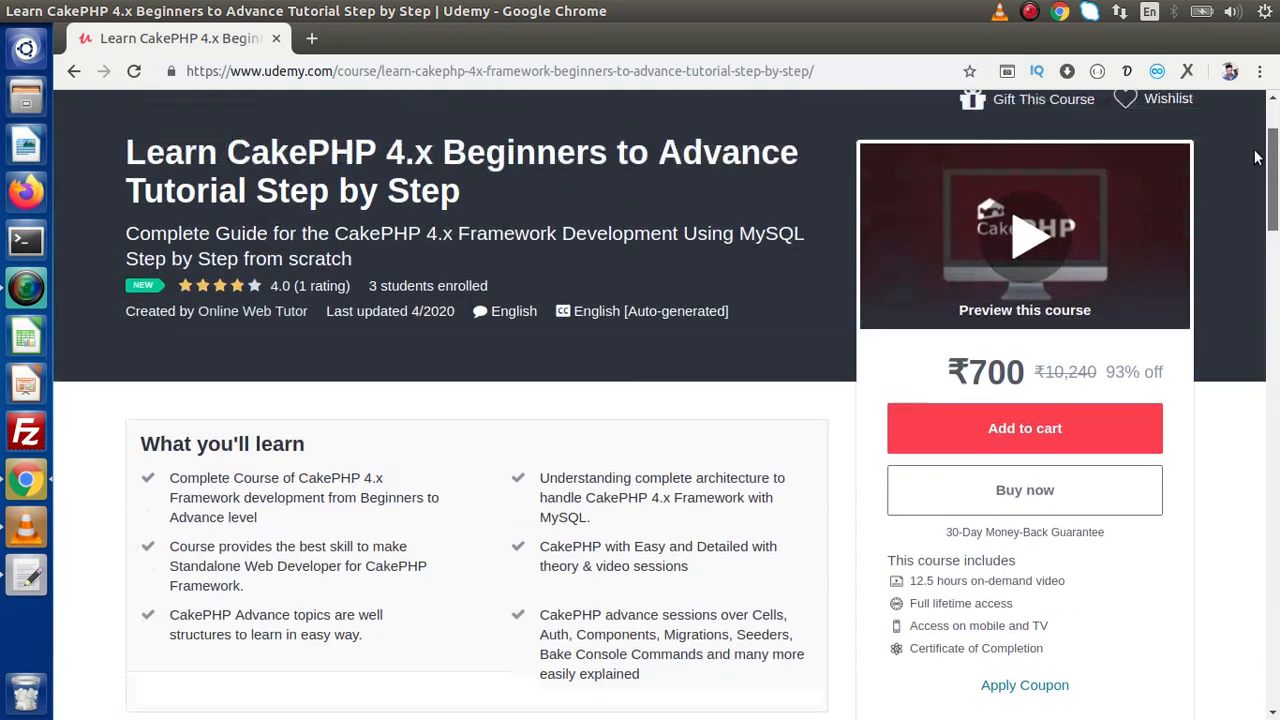
scroll("up", 3)
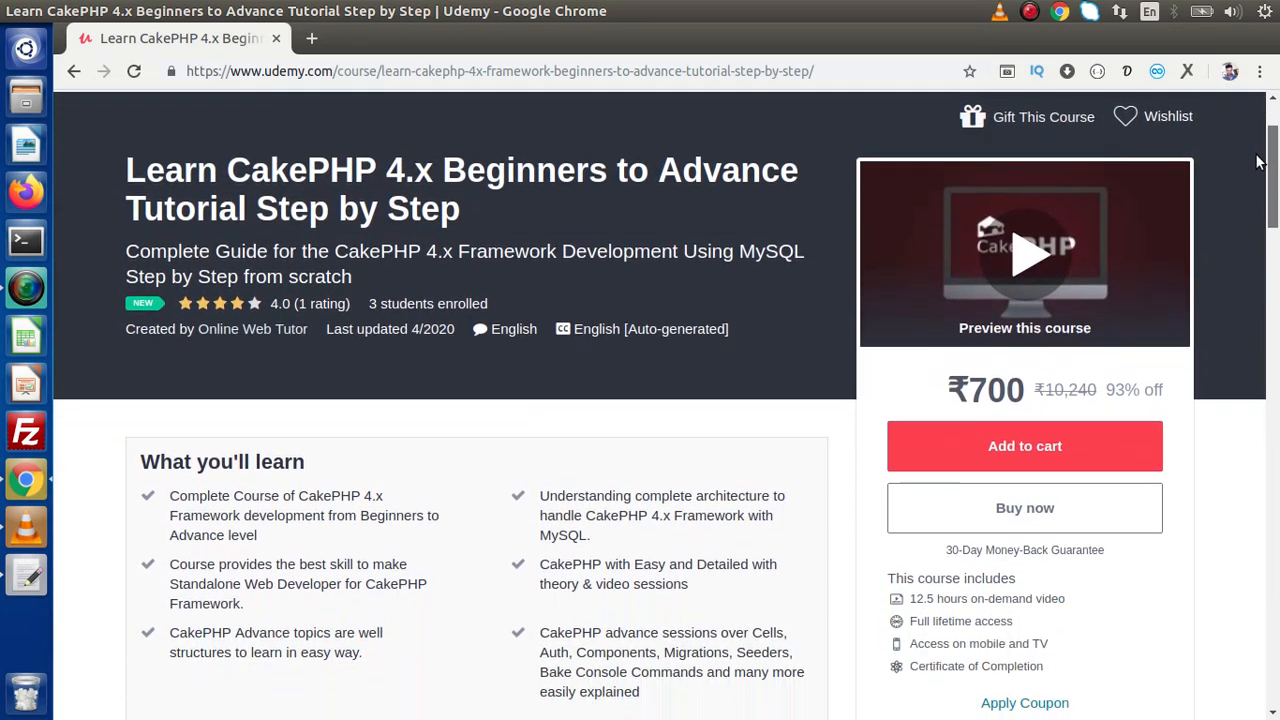
scroll("down", 3)
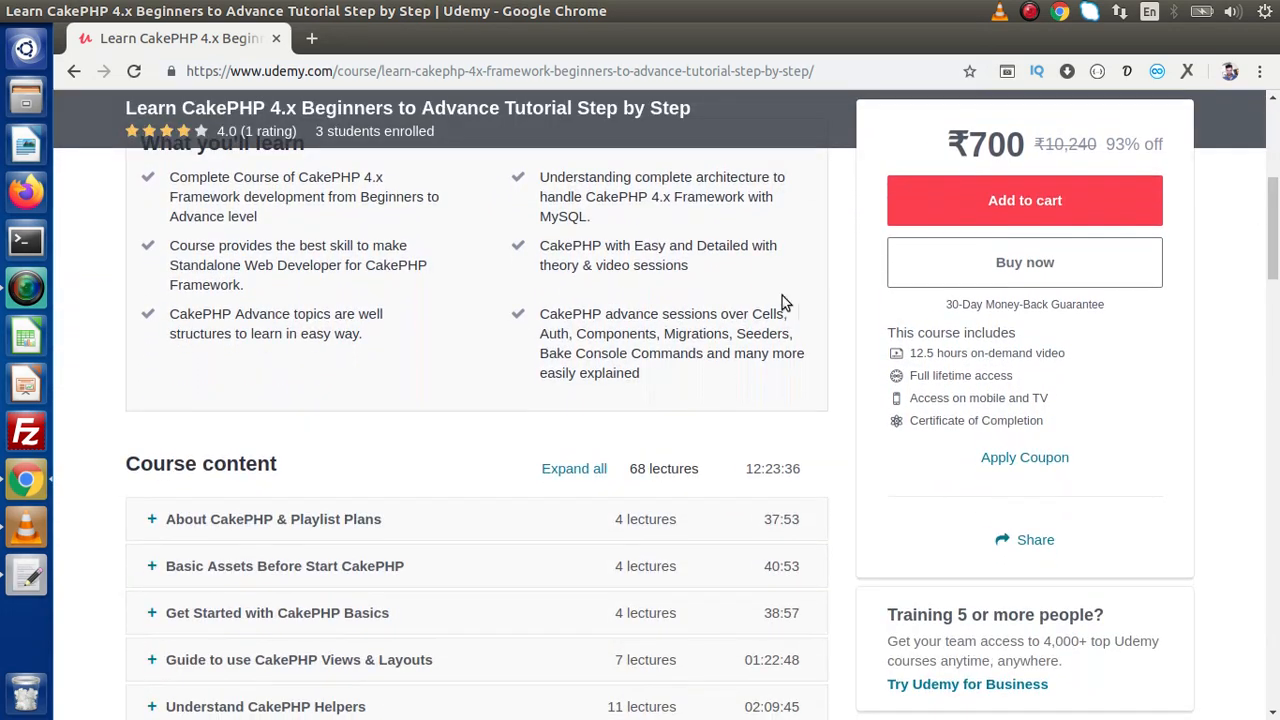
mouse_move(528, 388)
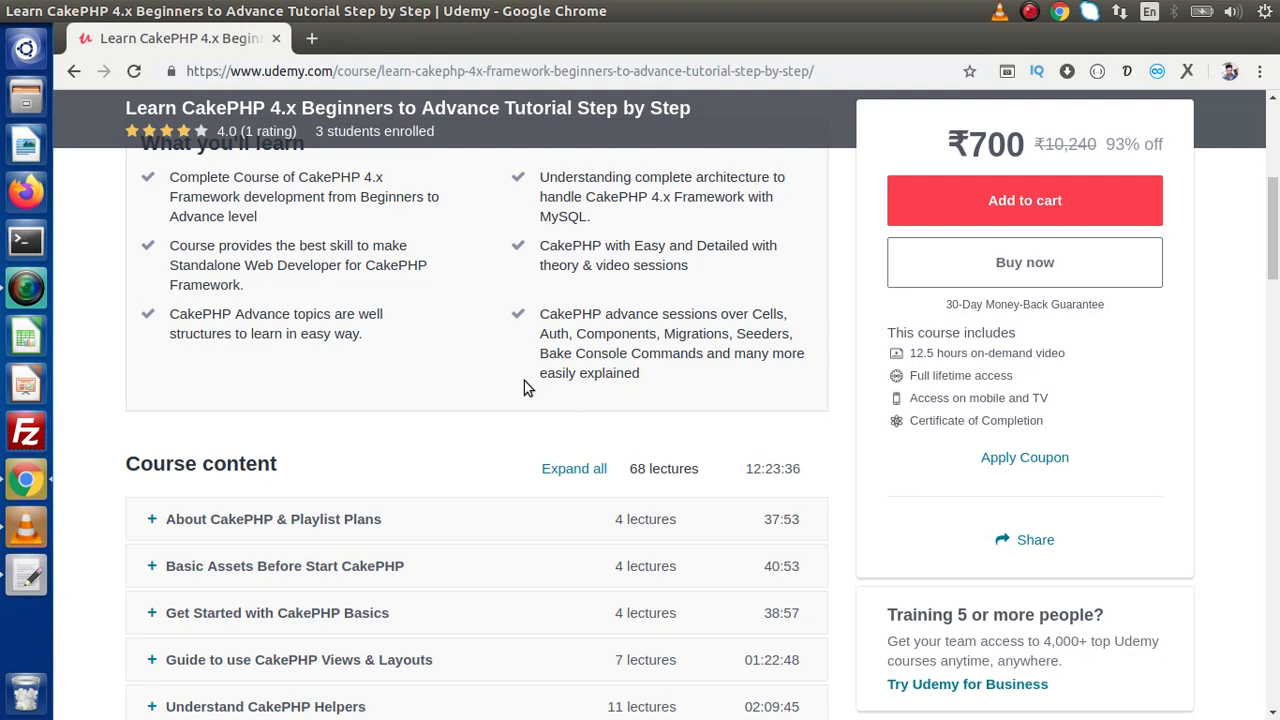
left_click(25, 575)
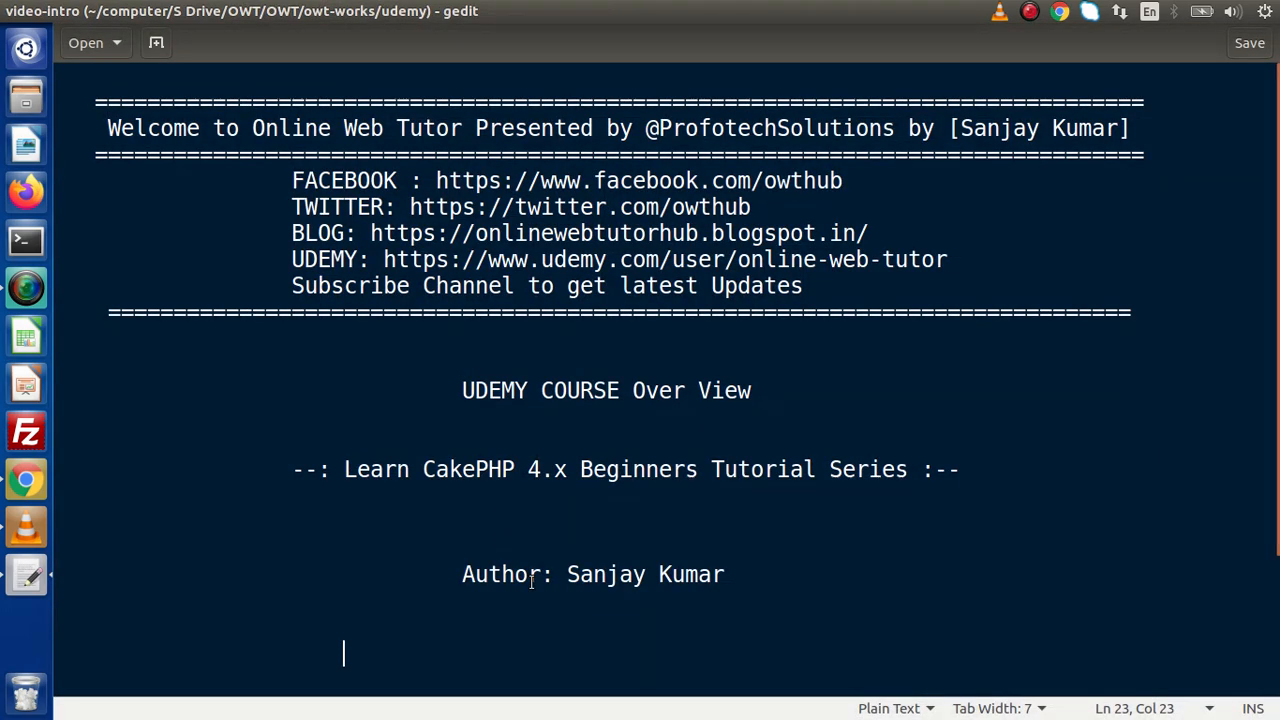
mouse_move(535, 633)
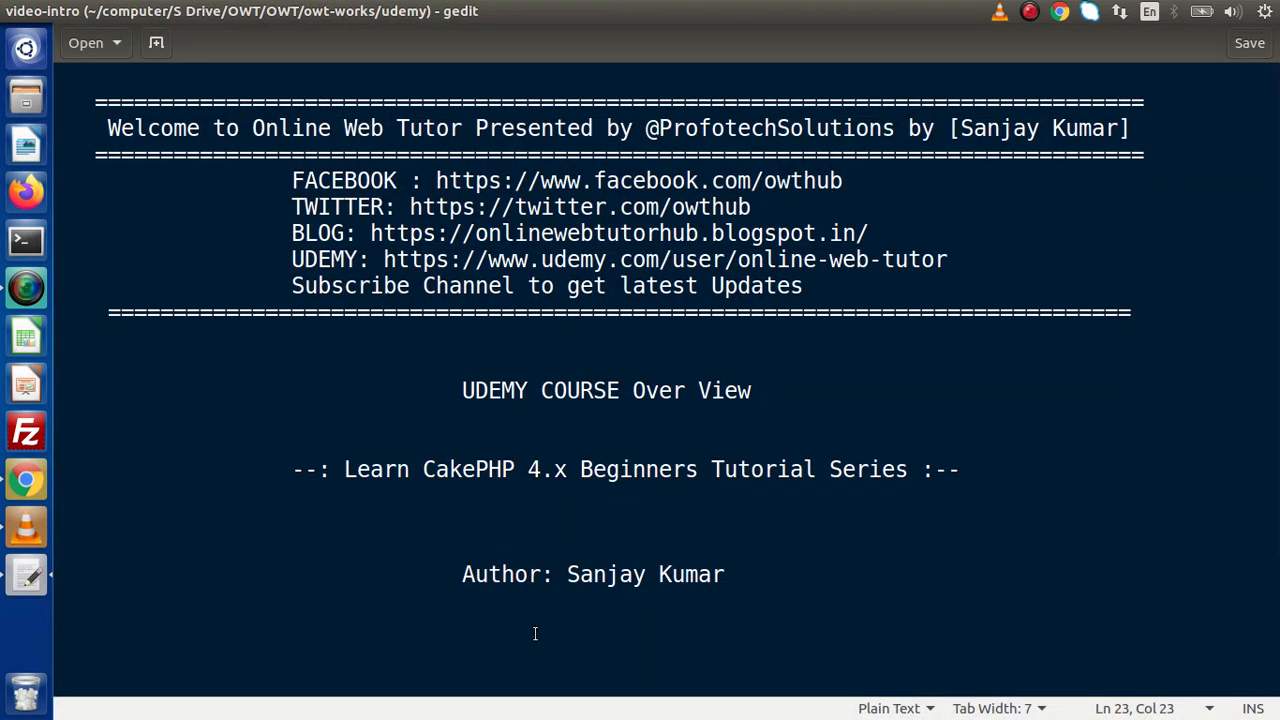